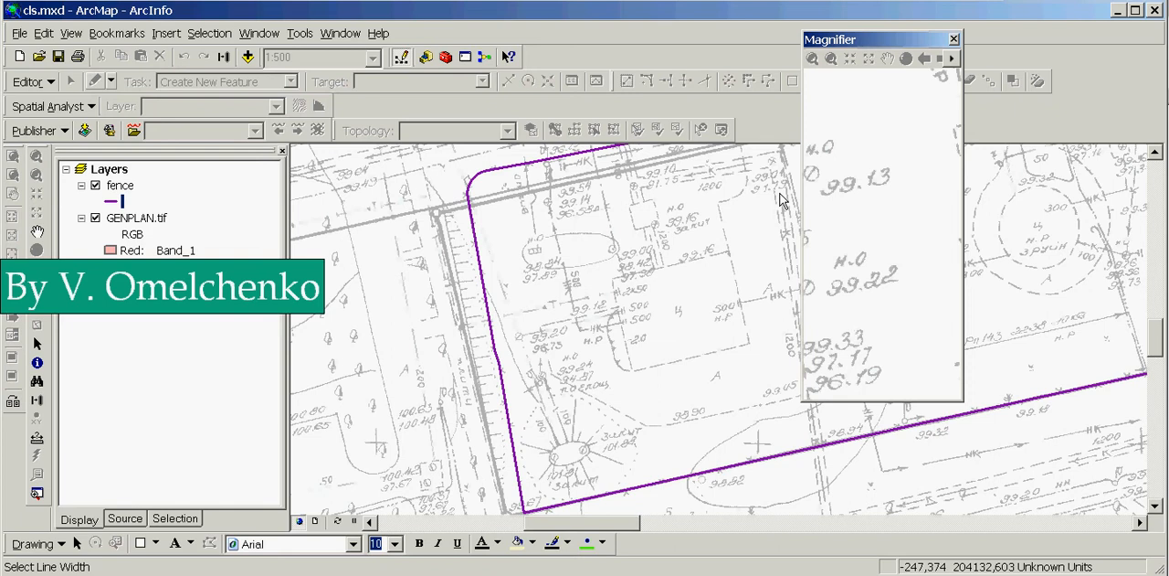
mouse_move(192, 230)
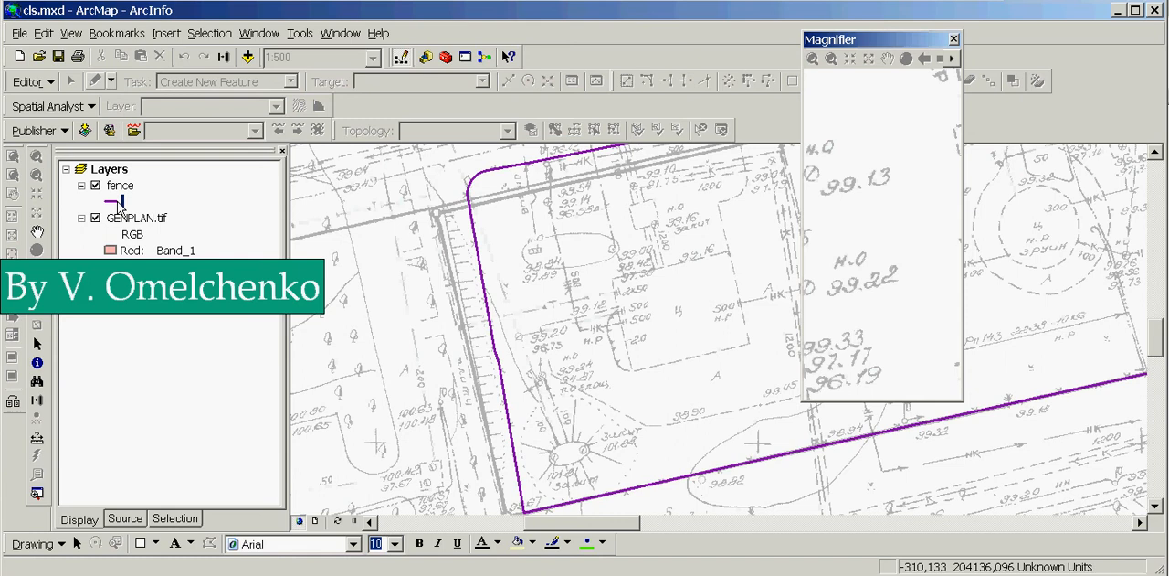
mouse_move(212, 180)
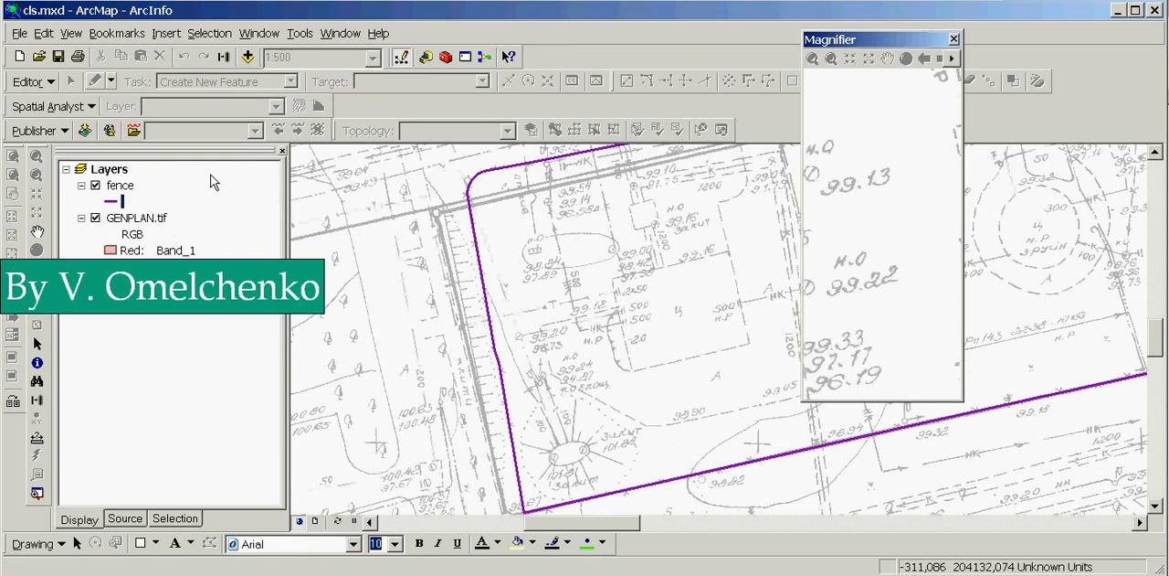
mouse_move(80, 233)
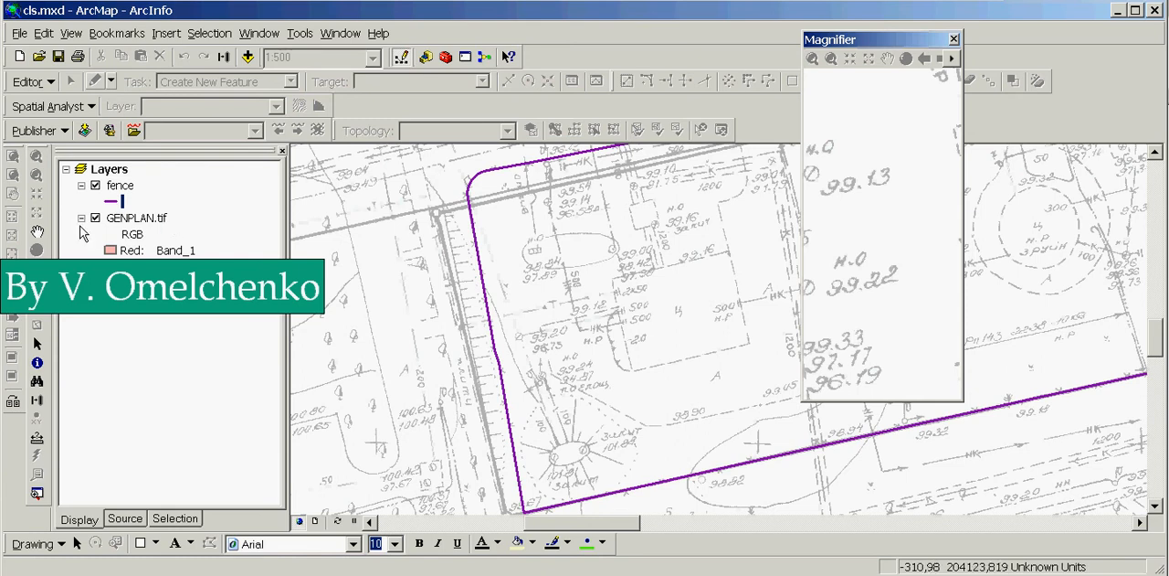
mouse_move(410, 400)
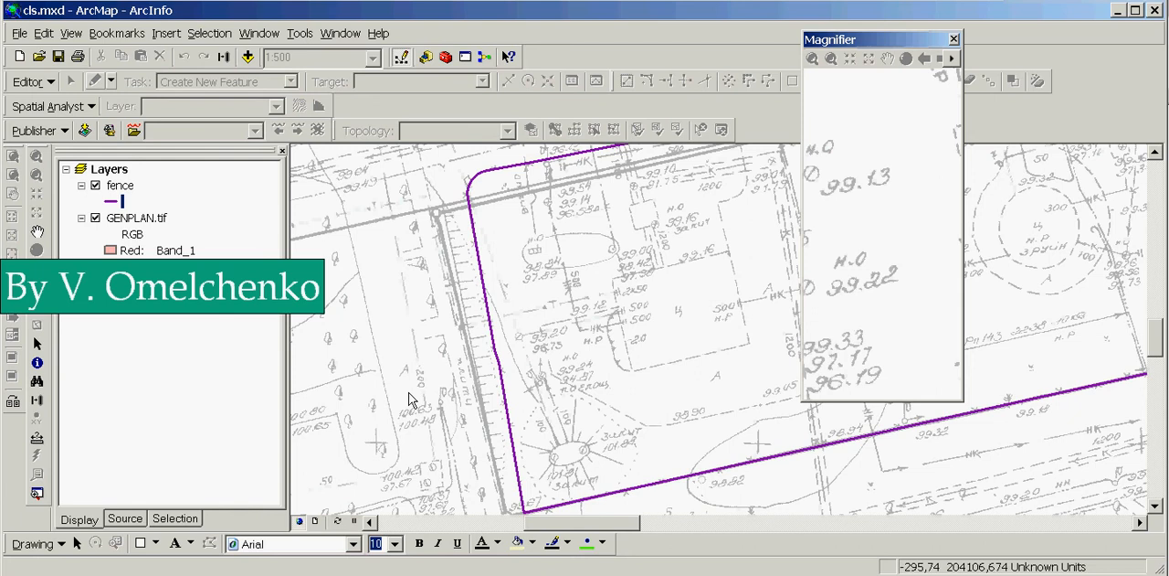
mouse_move(813, 466)
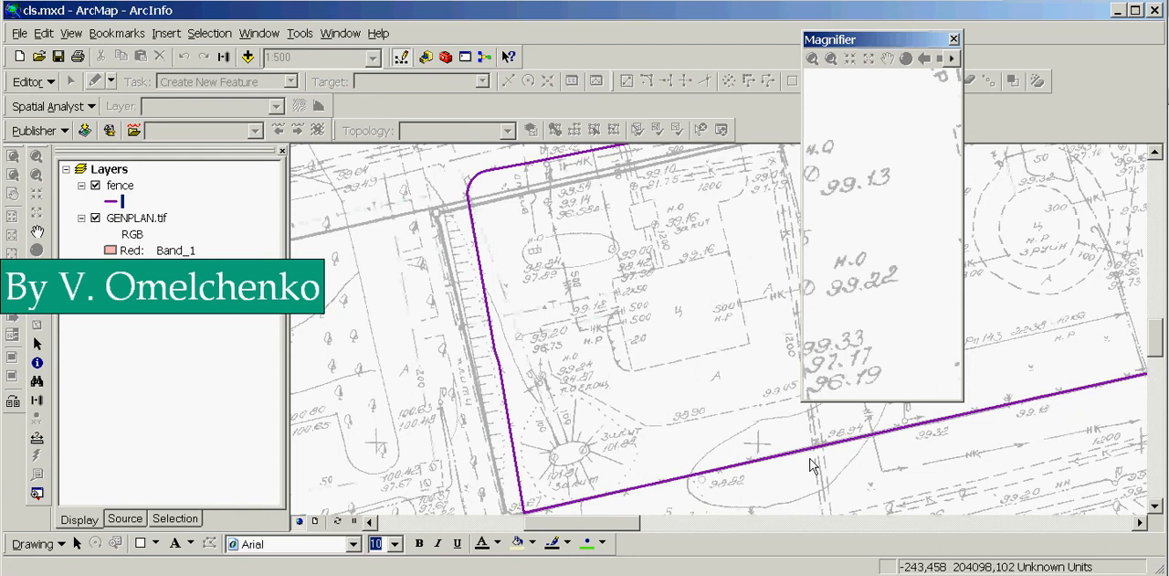
mouse_move(498, 183)
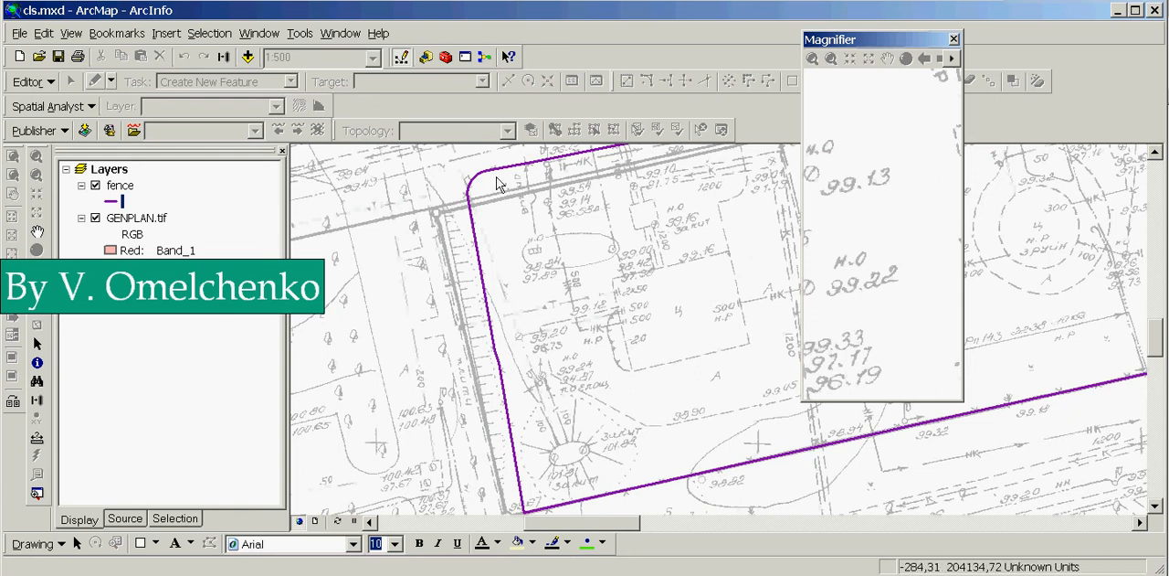
mouse_move(518, 165)
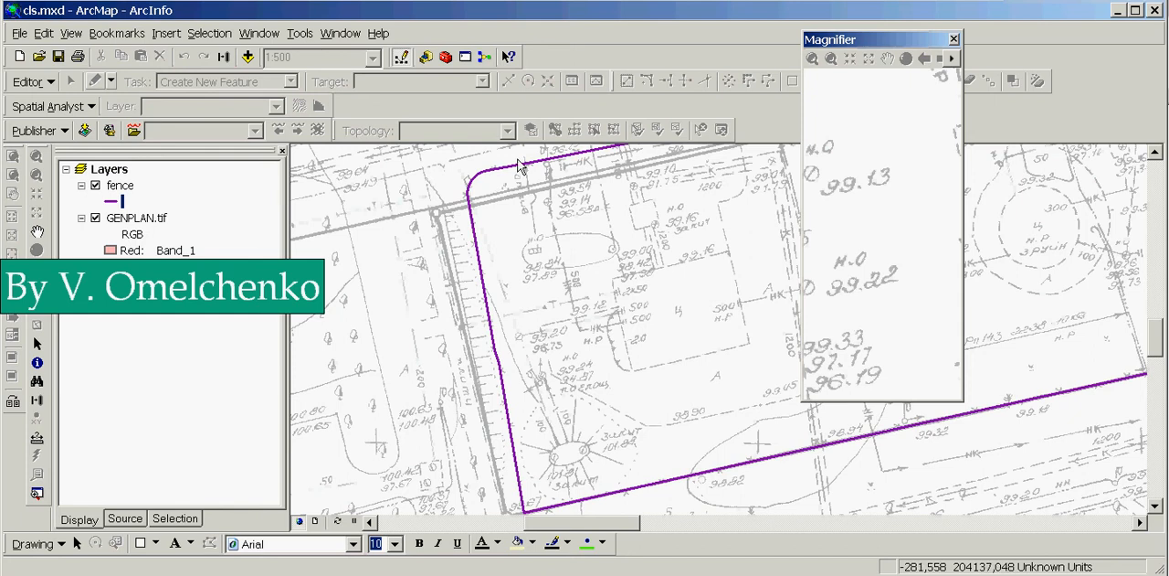
mouse_move(510, 496)
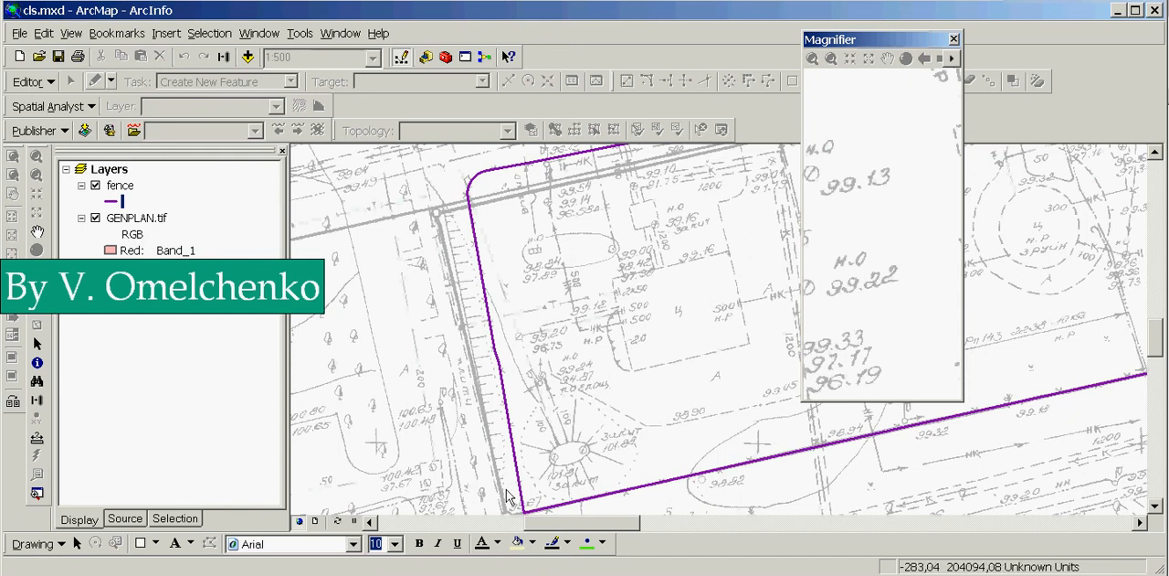
Magnify the fence line's corner to inspect how its current symbol draws.
left_click_drag(877, 38, 466, 28)
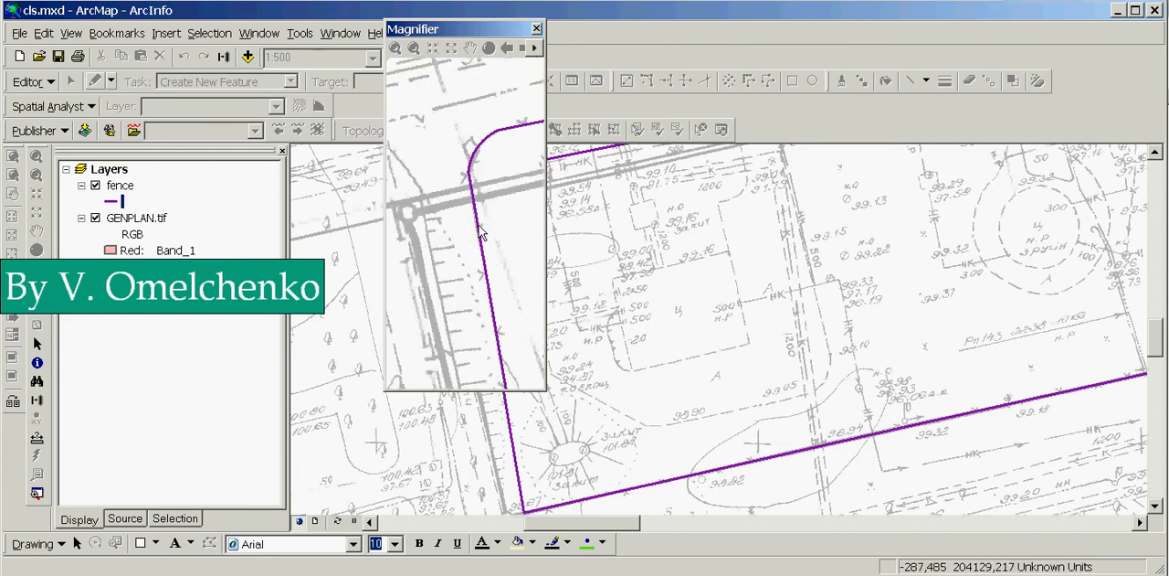
mouse_move(510, 347)
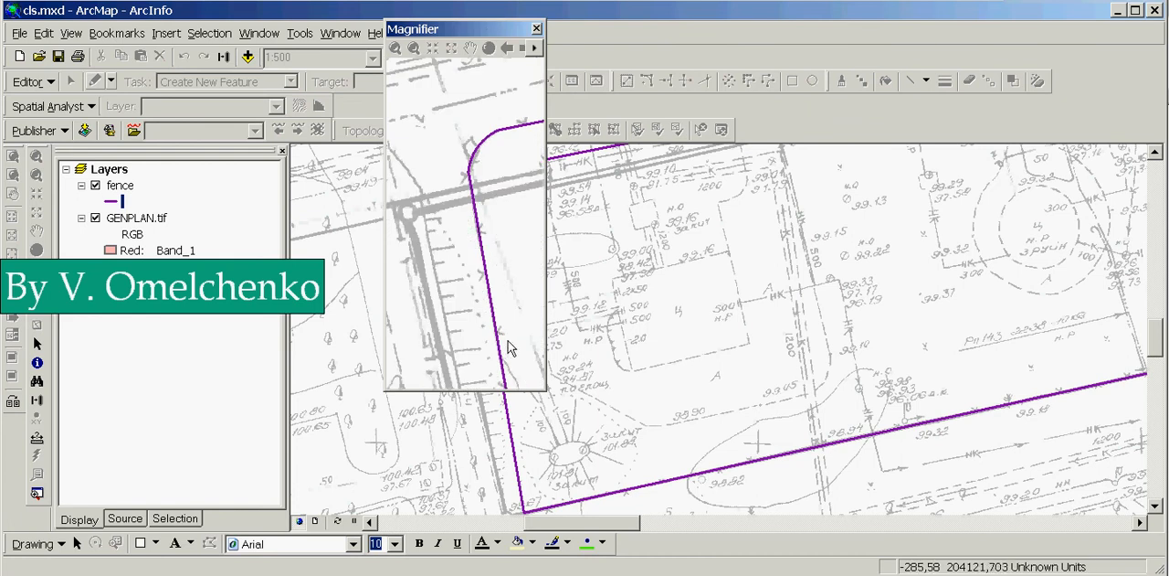
mouse_move(484, 247)
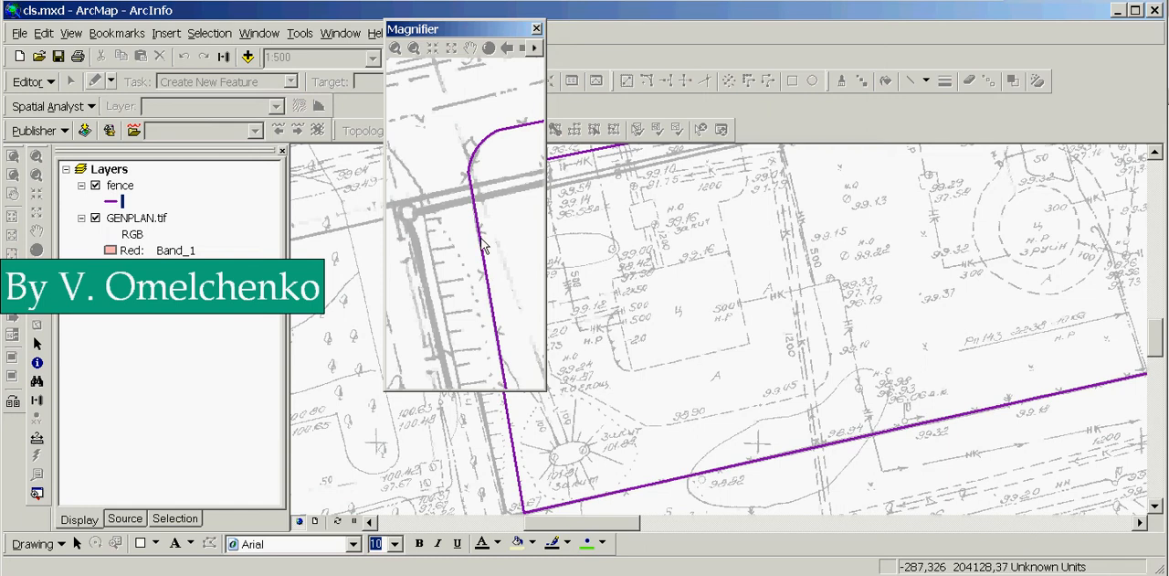
mouse_move(482, 263)
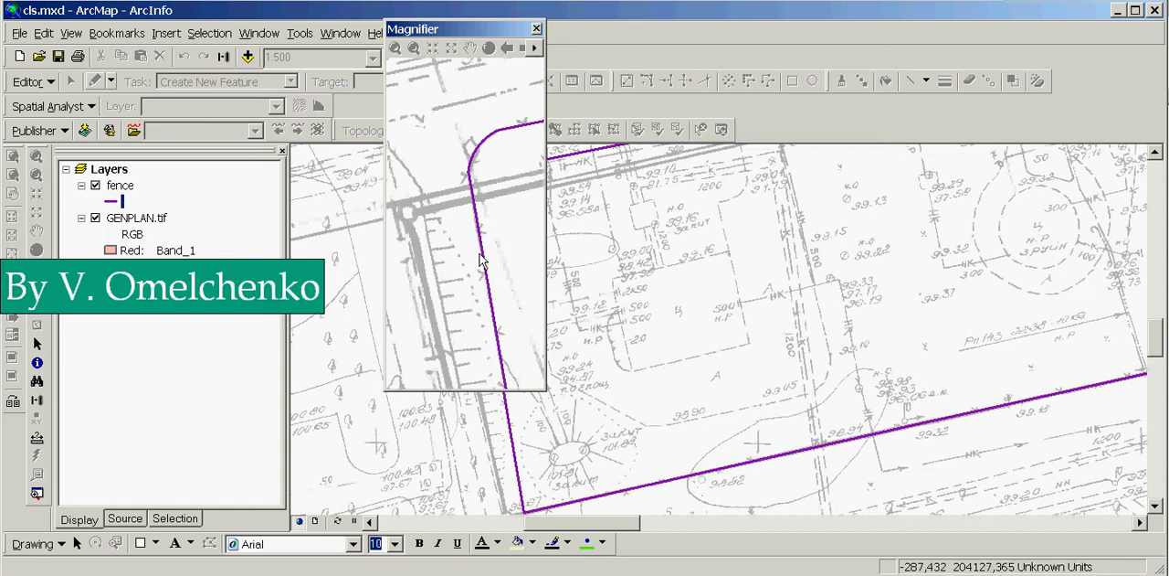
mouse_move(505, 342)
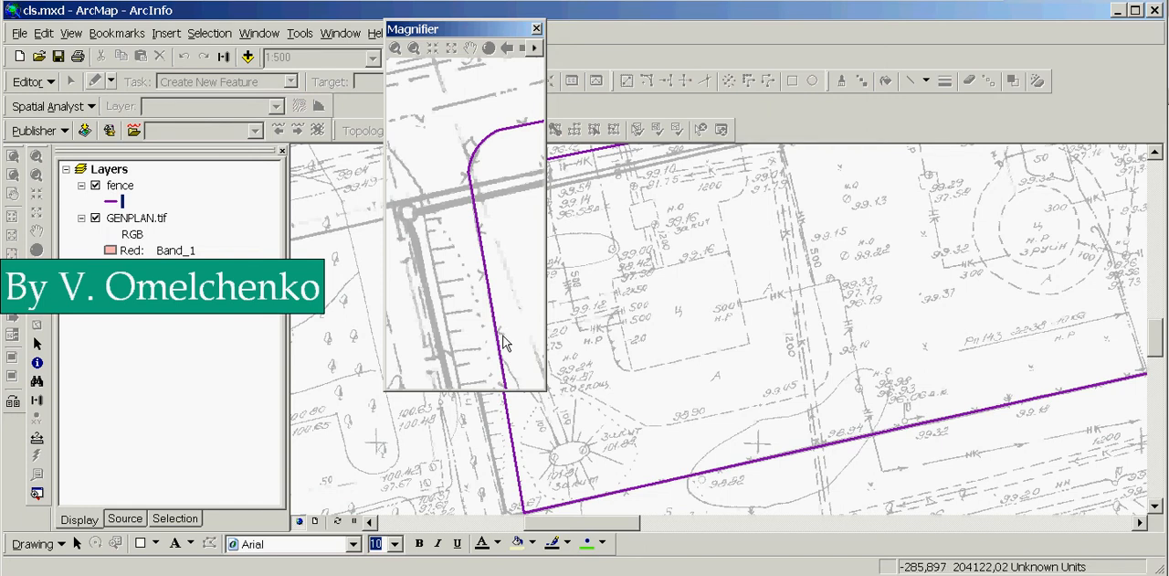
mouse_move(481, 210)
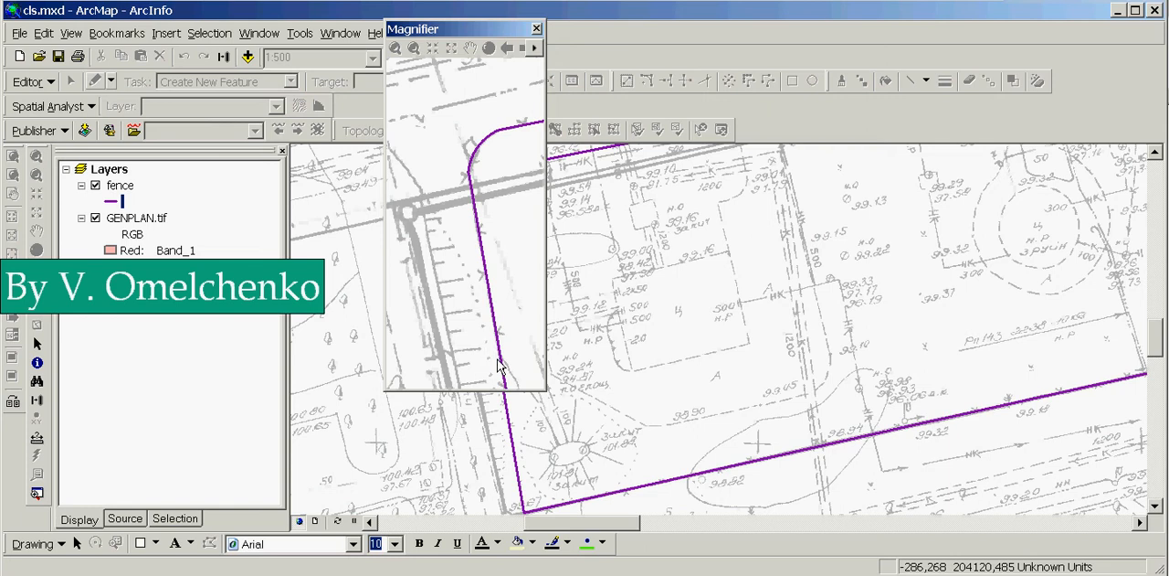
mouse_move(513, 367)
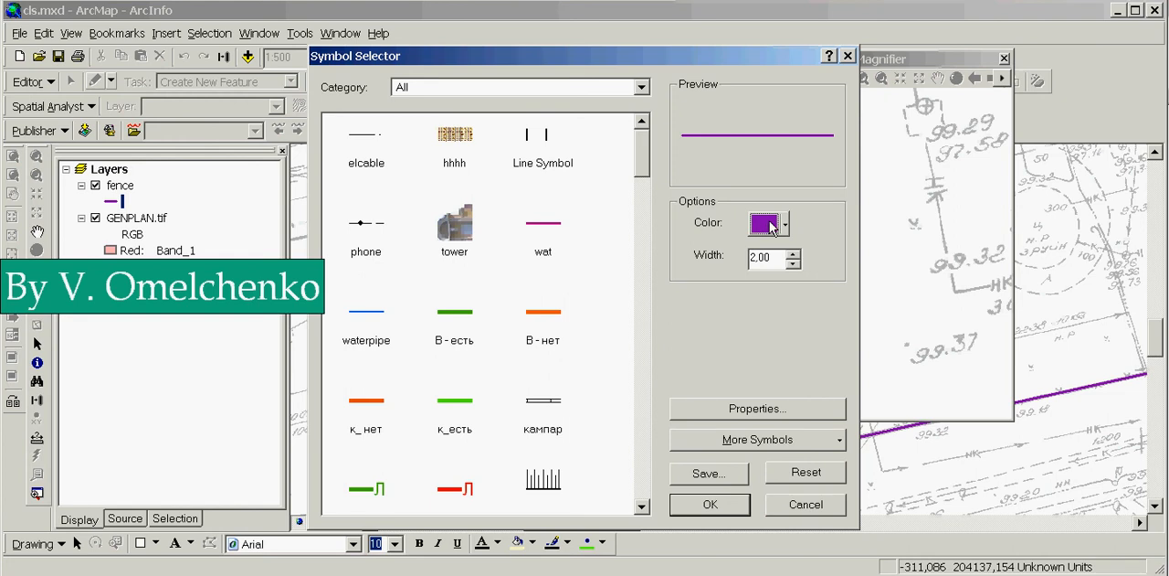
Choose black from the Color palette for the fence line symbol.
left_click(783, 222)
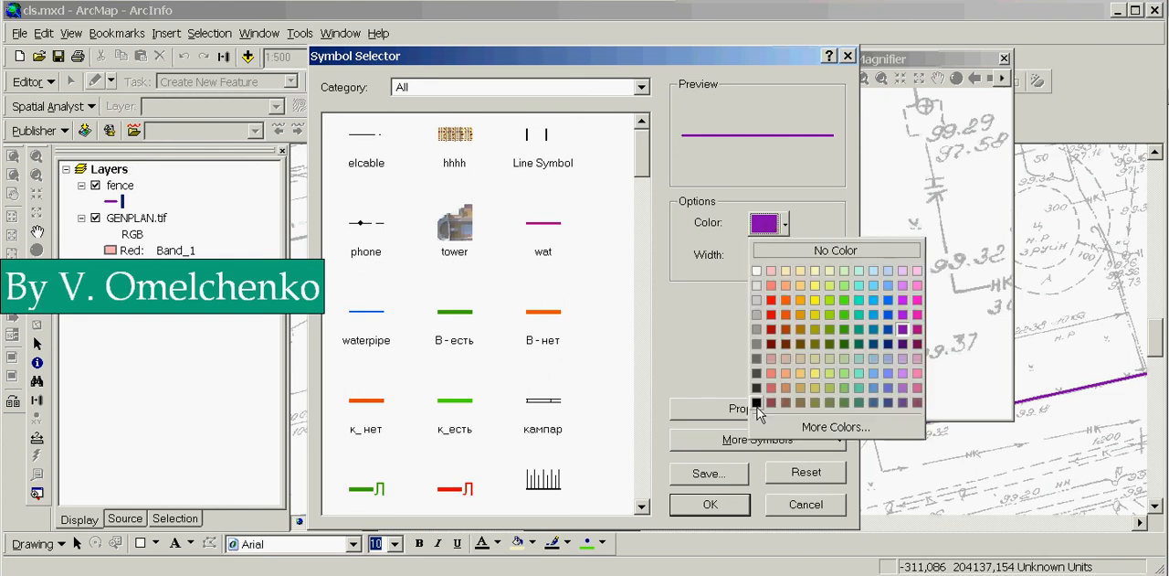
left_click(756, 403)
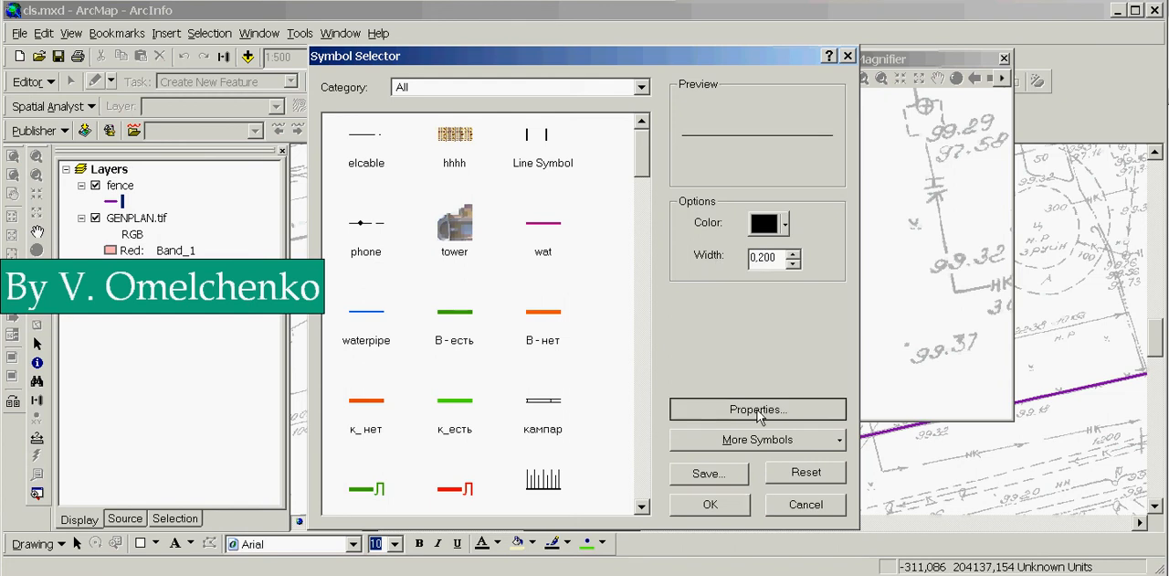
Add a second symbol layer and change its type to Hash Line Symbol.
left_click(756, 408)
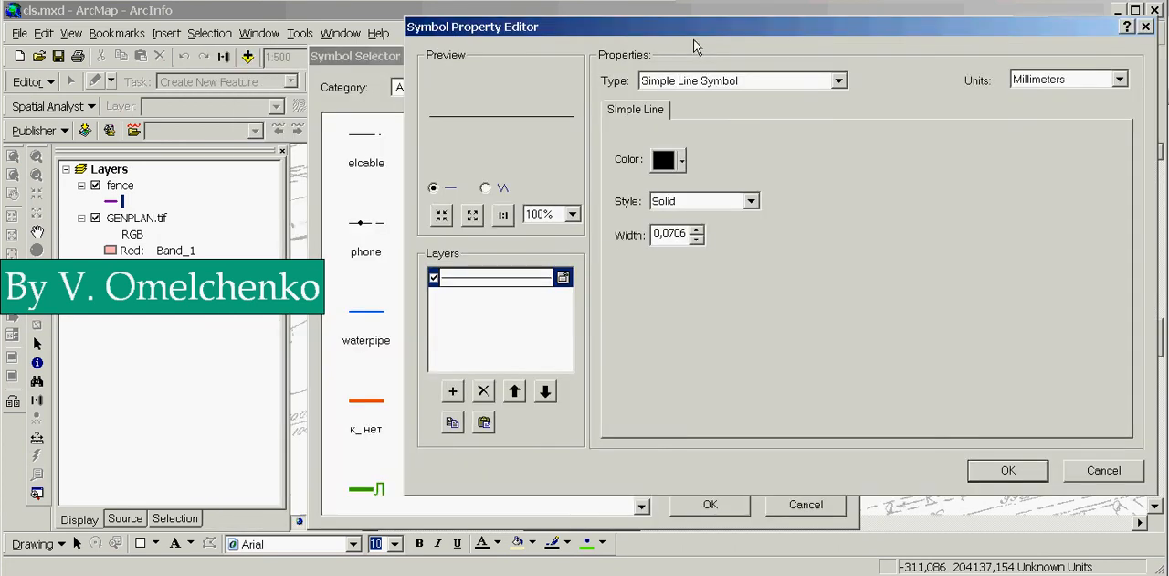
mouse_move(571, 25)
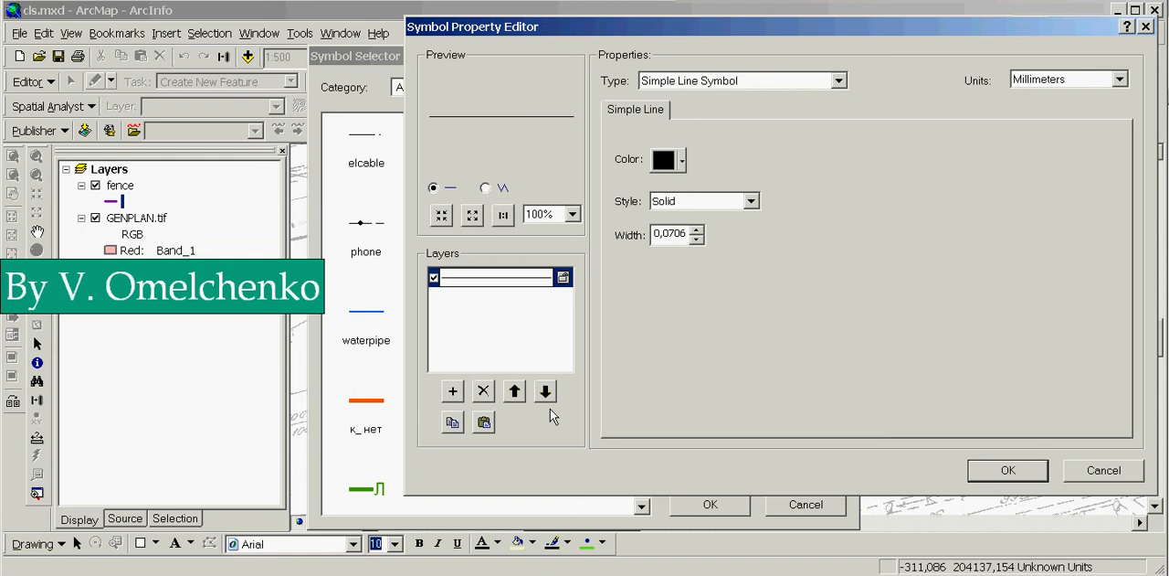
mouse_move(612, 384)
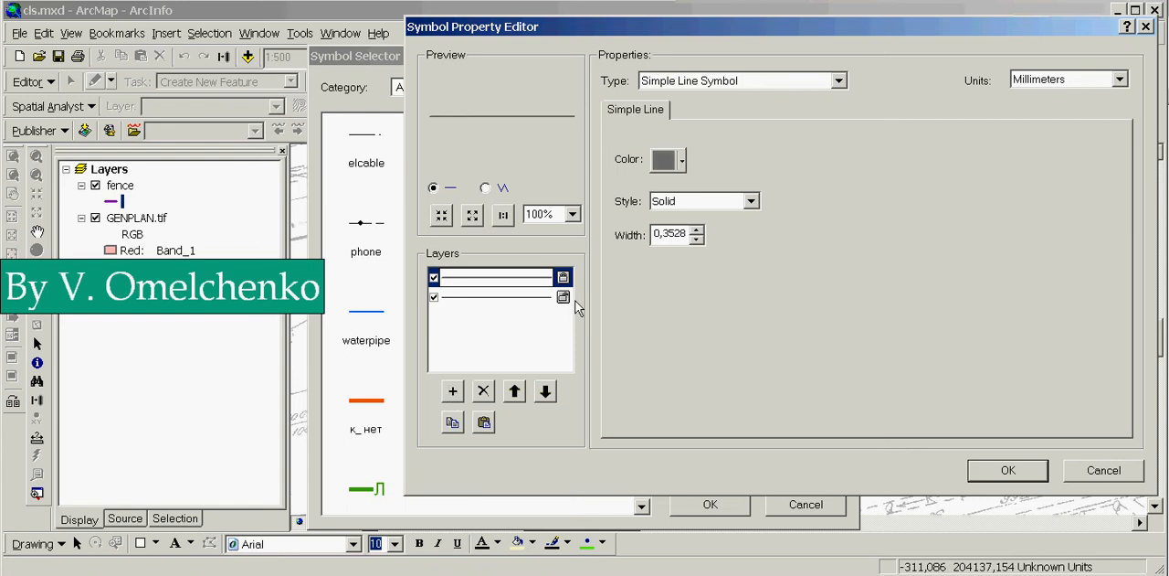
mouse_move(460, 256)
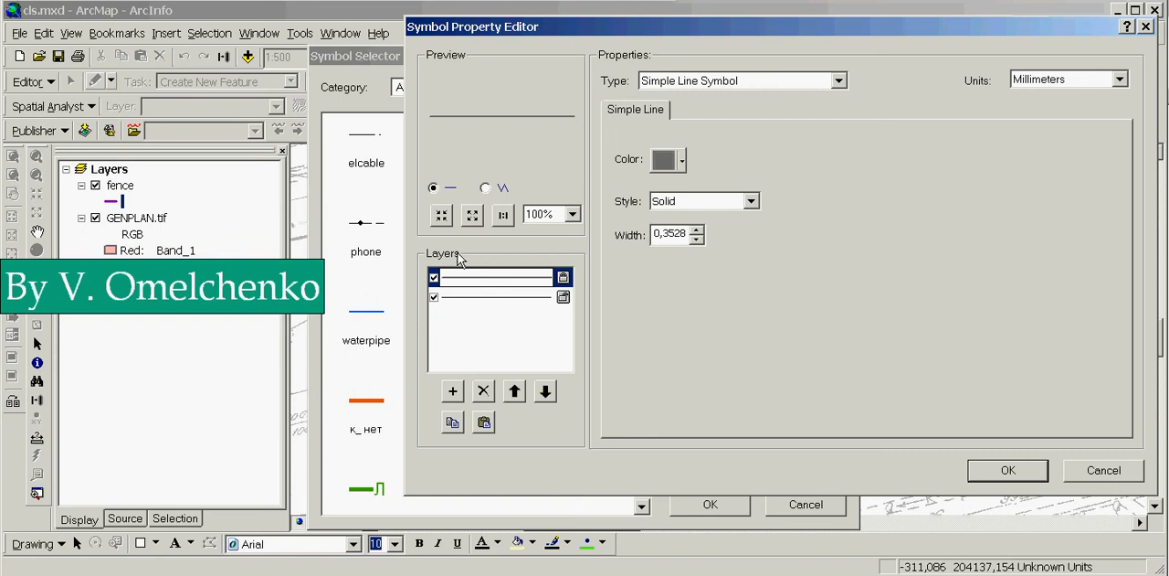
left_click(837, 81)
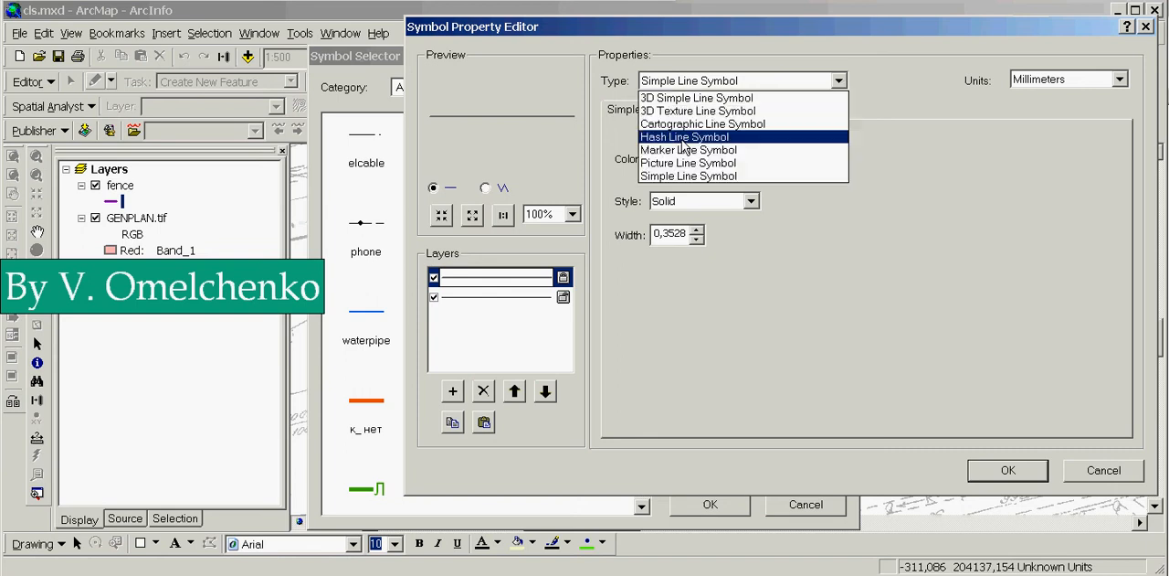
left_click(685, 136)
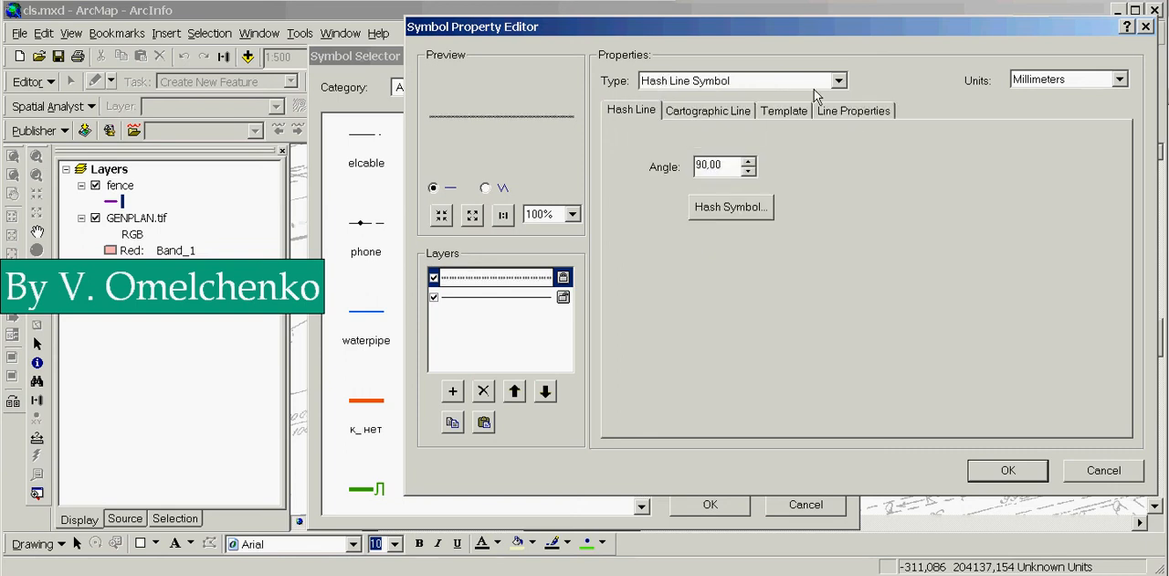
mouse_move(634, 291)
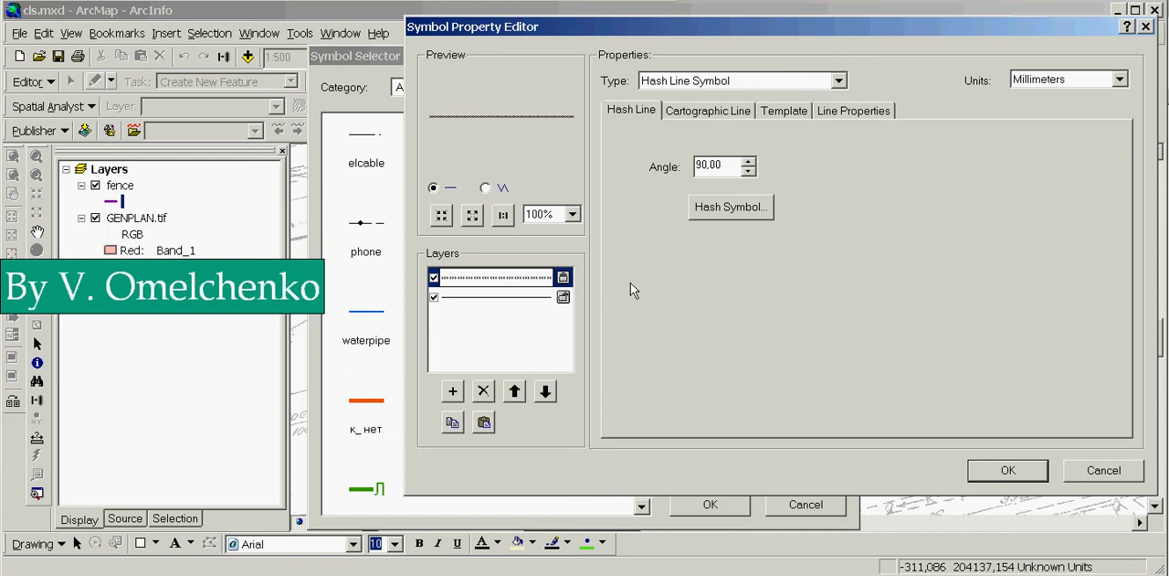
mouse_move(597, 286)
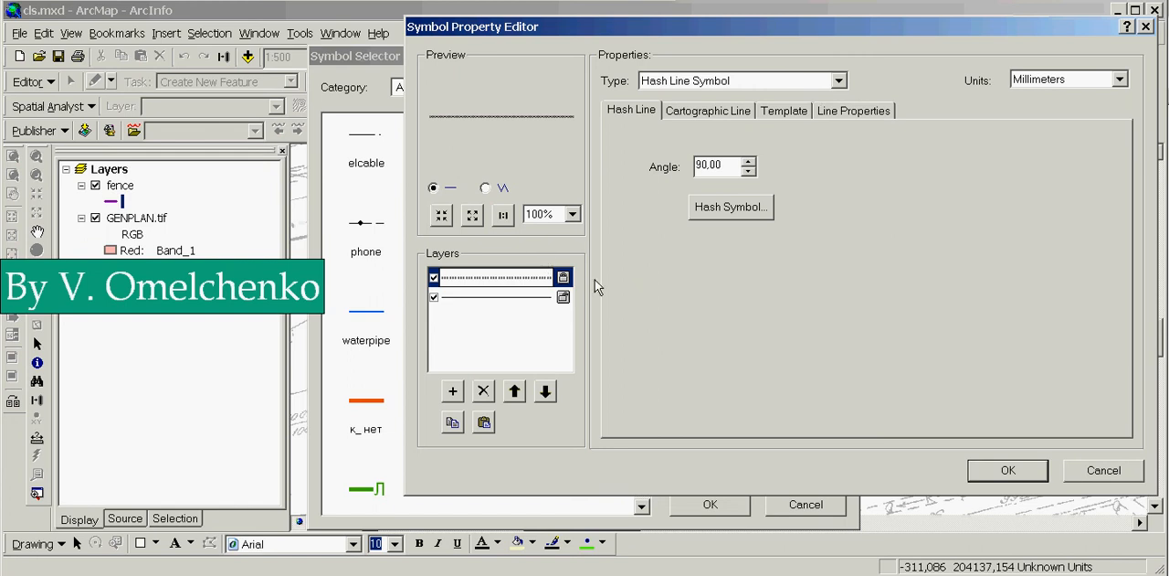
mouse_move(629, 278)
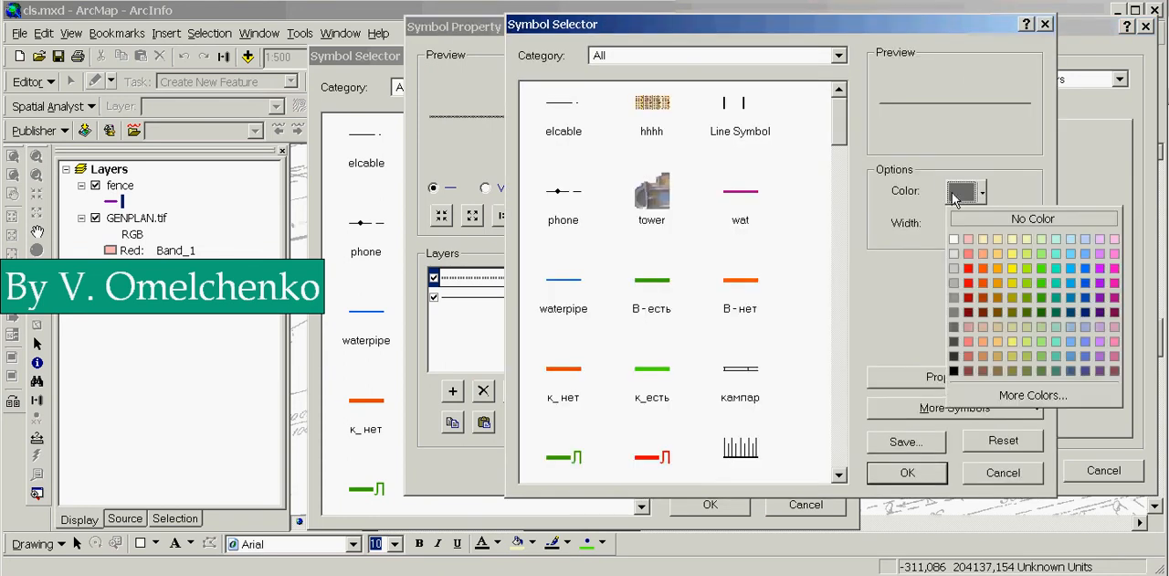
Pick a colour for the hash marks in the hash Symbol Selector.
left_click(955, 243)
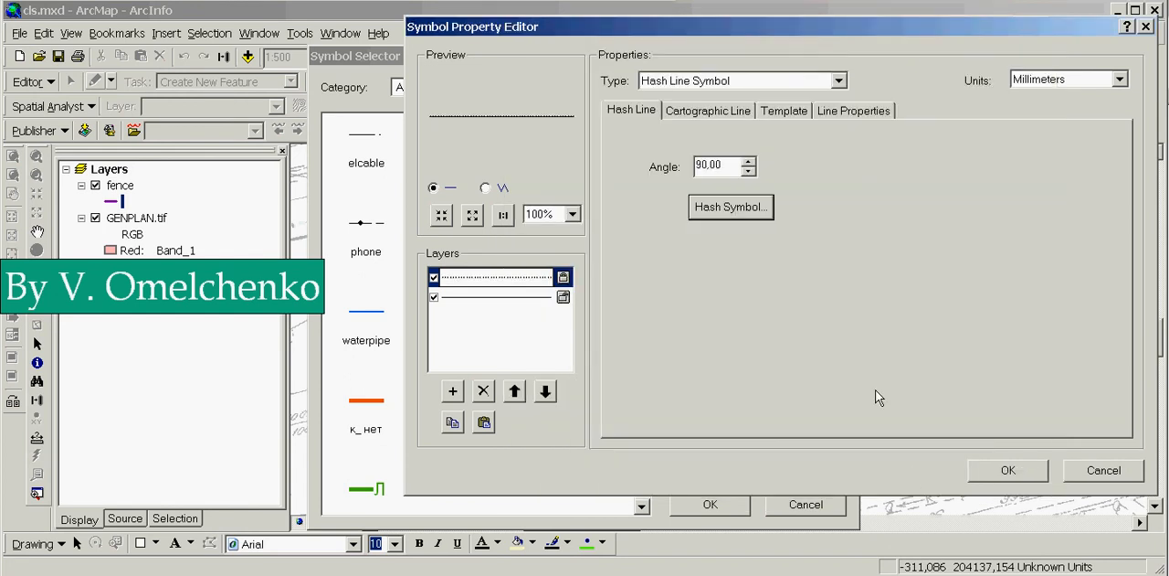
mouse_move(926, 133)
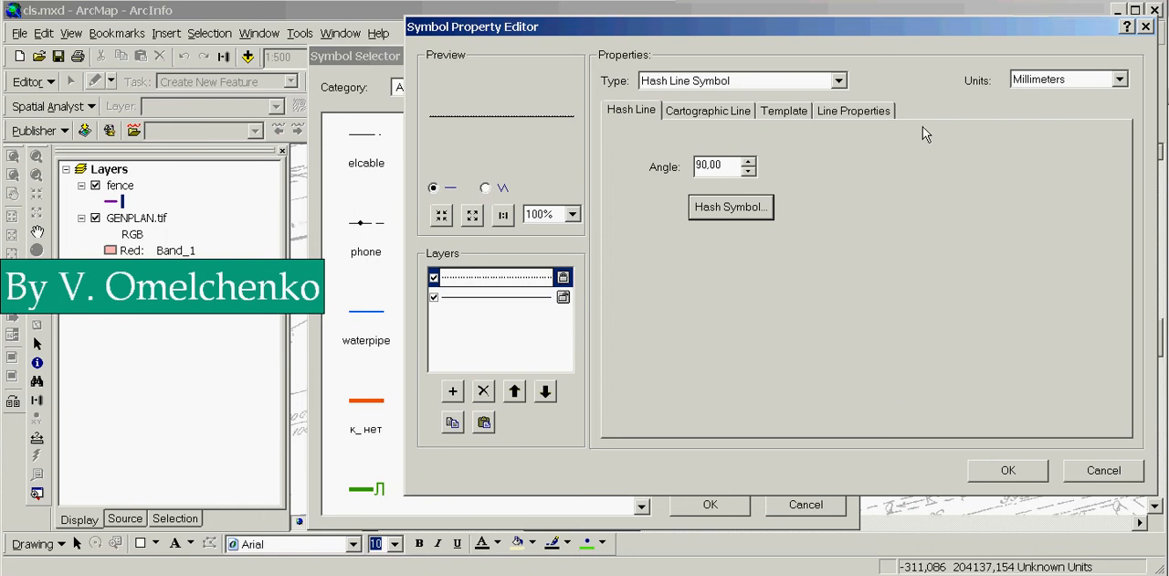
mouse_move(1123, 86)
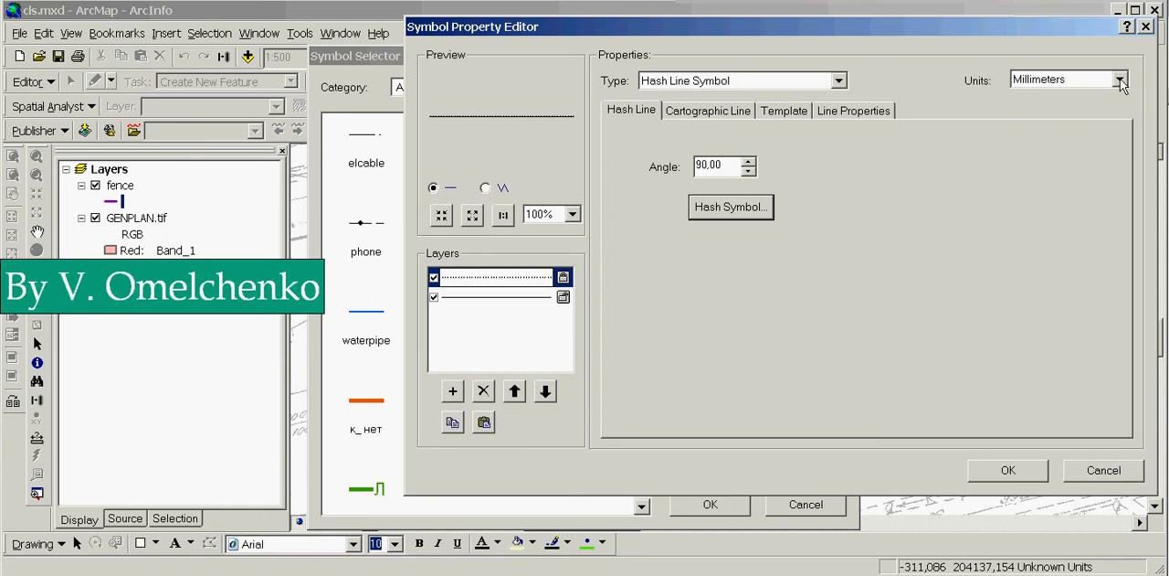
mouse_move(1055, 121)
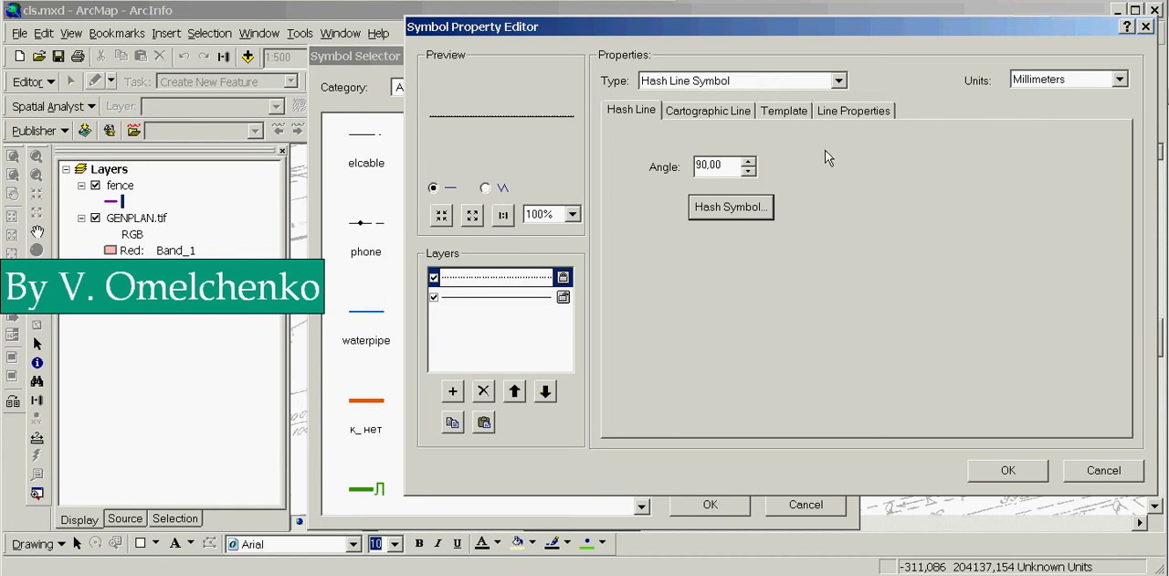
Make the hash marks a black cartographic line of width 1.2.
left_click(707, 110)
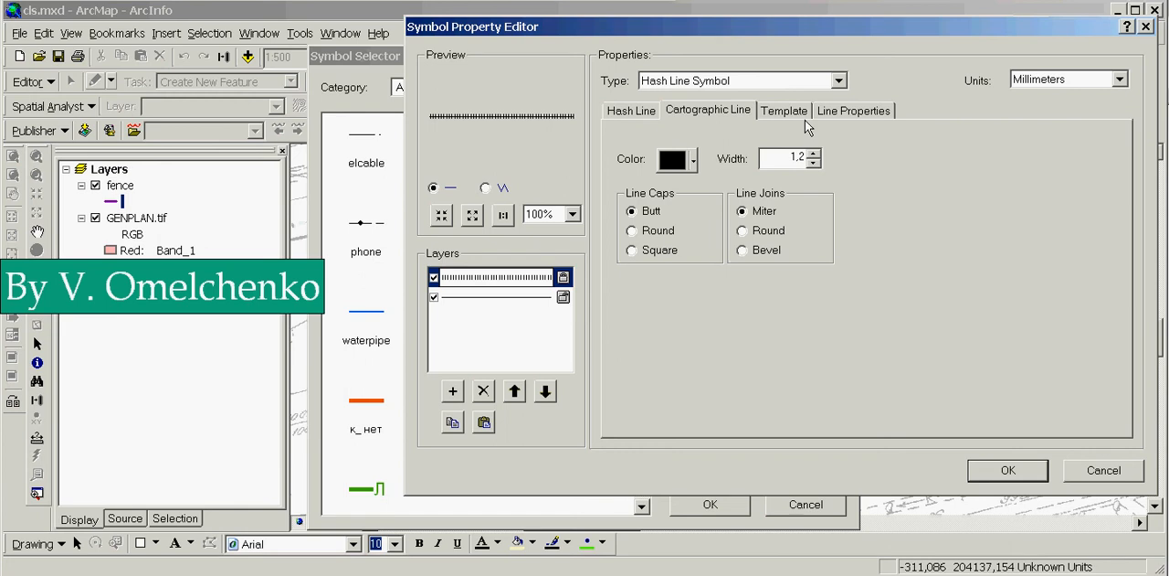
Lengthen the hash template pattern and set its interval to 2.
left_click(783, 109)
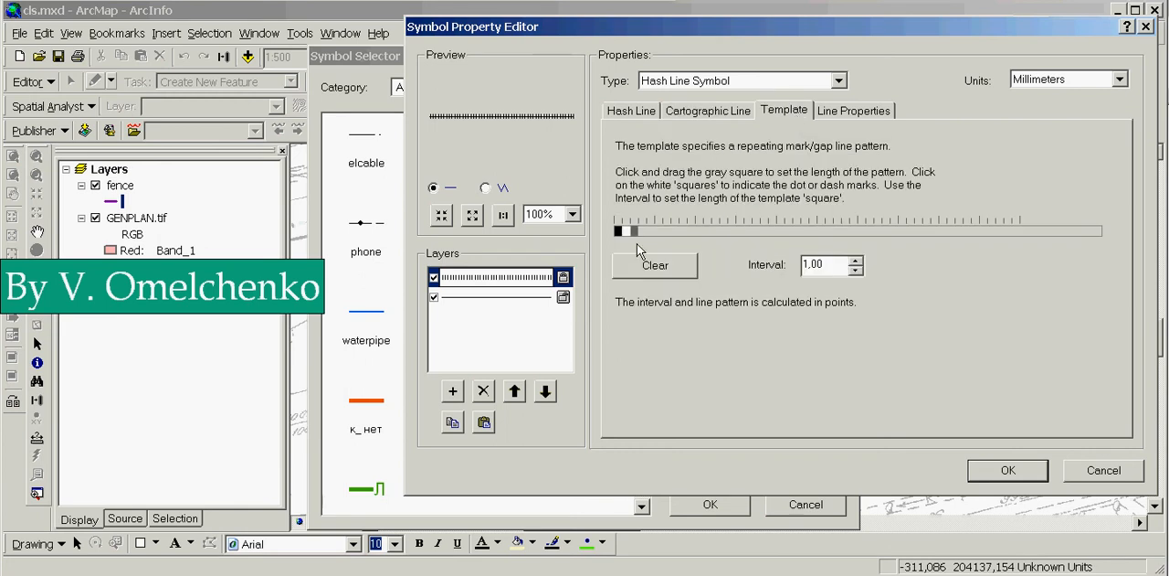
left_click_drag(634, 230, 735, 230)
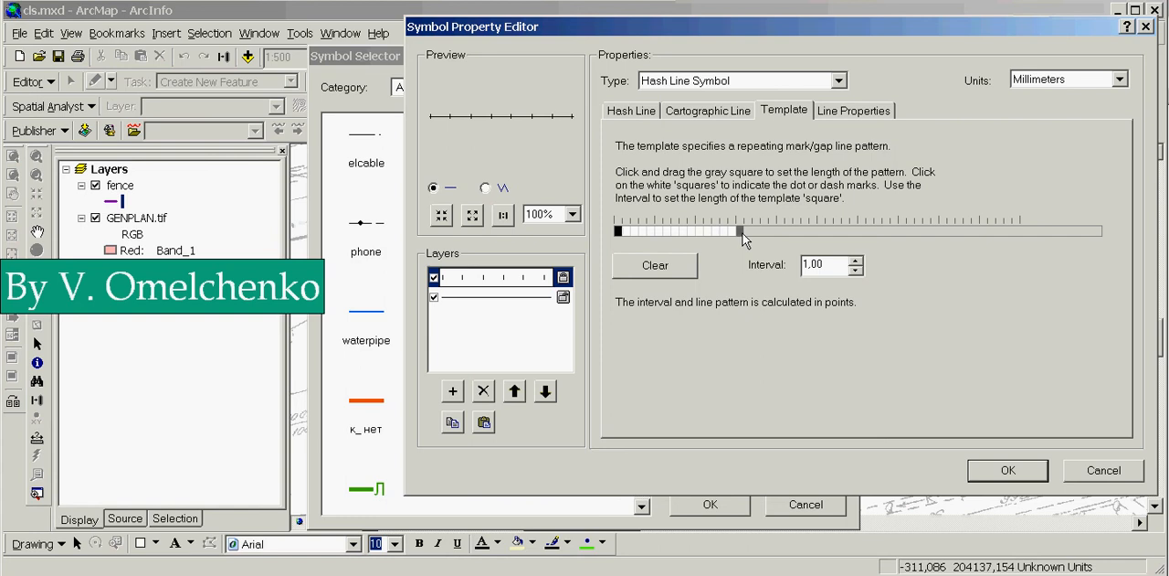
left_click_drag(740, 230, 813, 230)
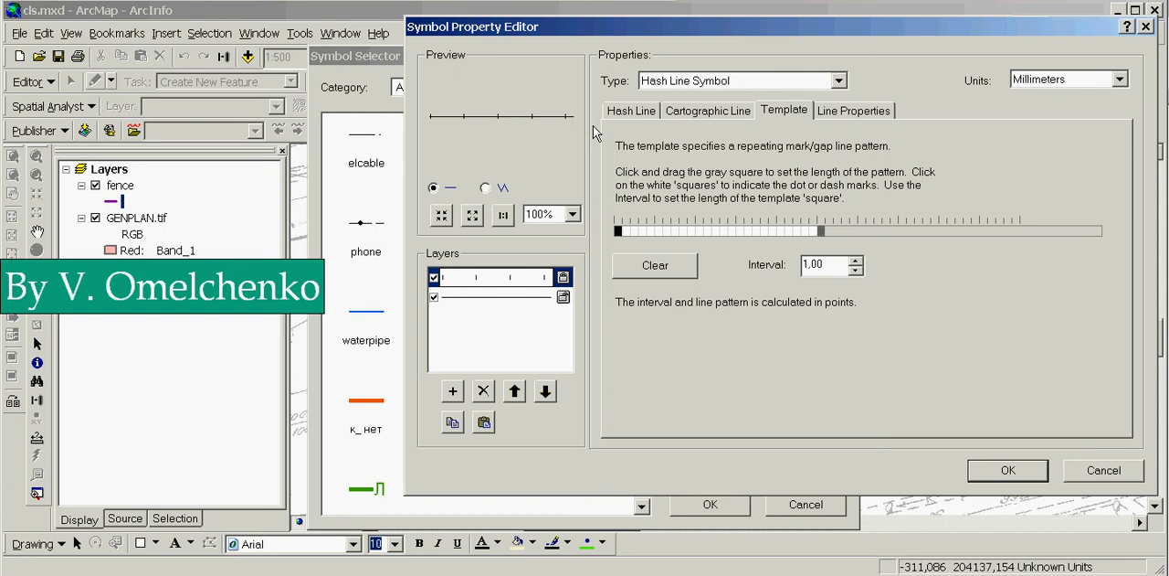
mouse_move(475, 125)
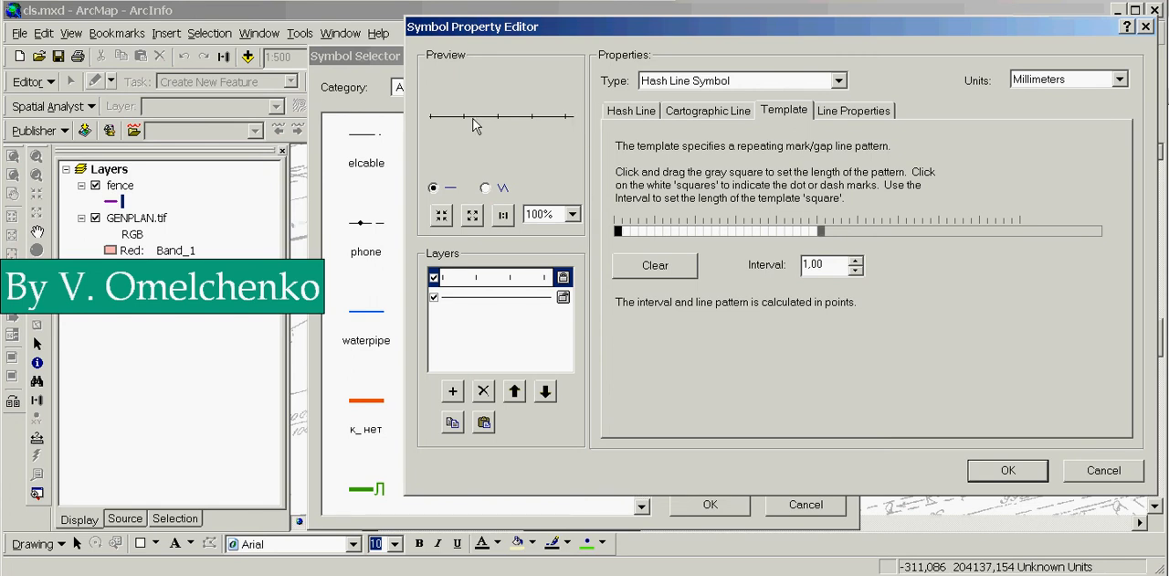
mouse_move(457, 123)
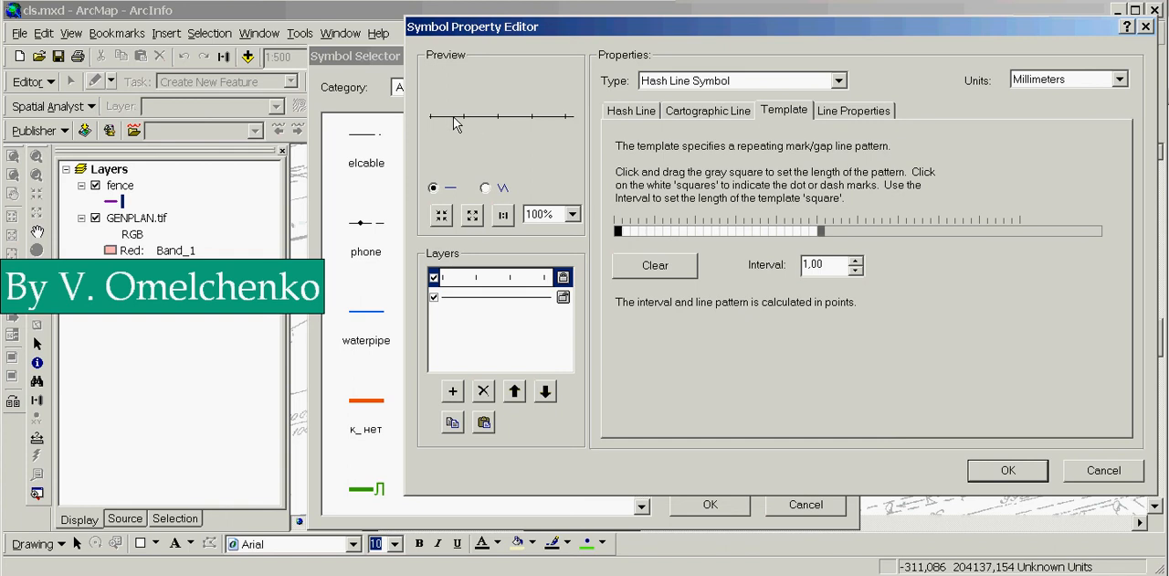
mouse_move(484, 128)
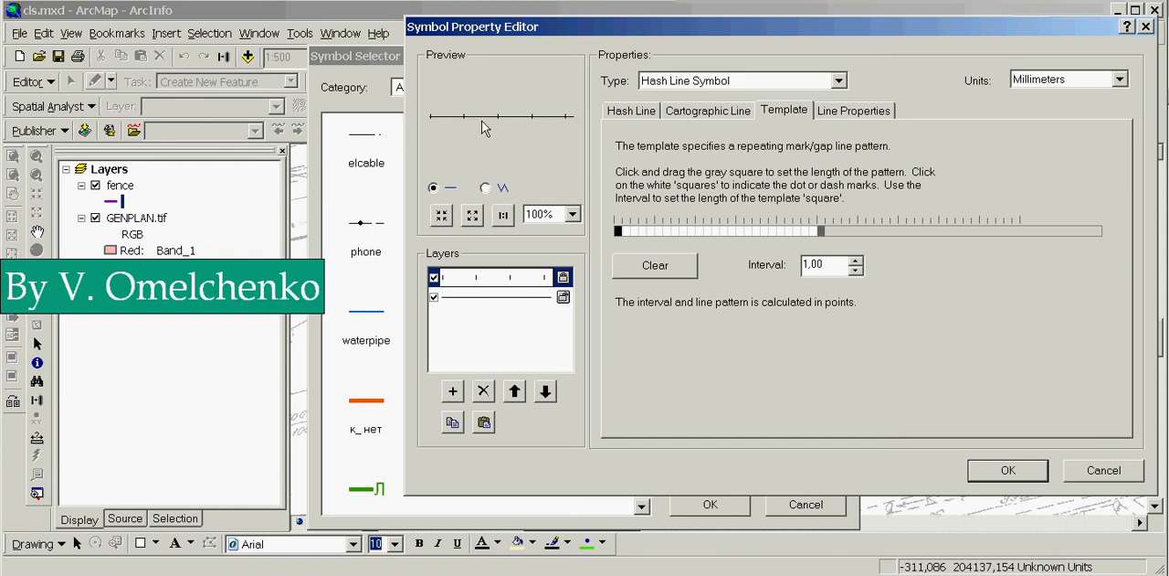
mouse_move(551, 128)
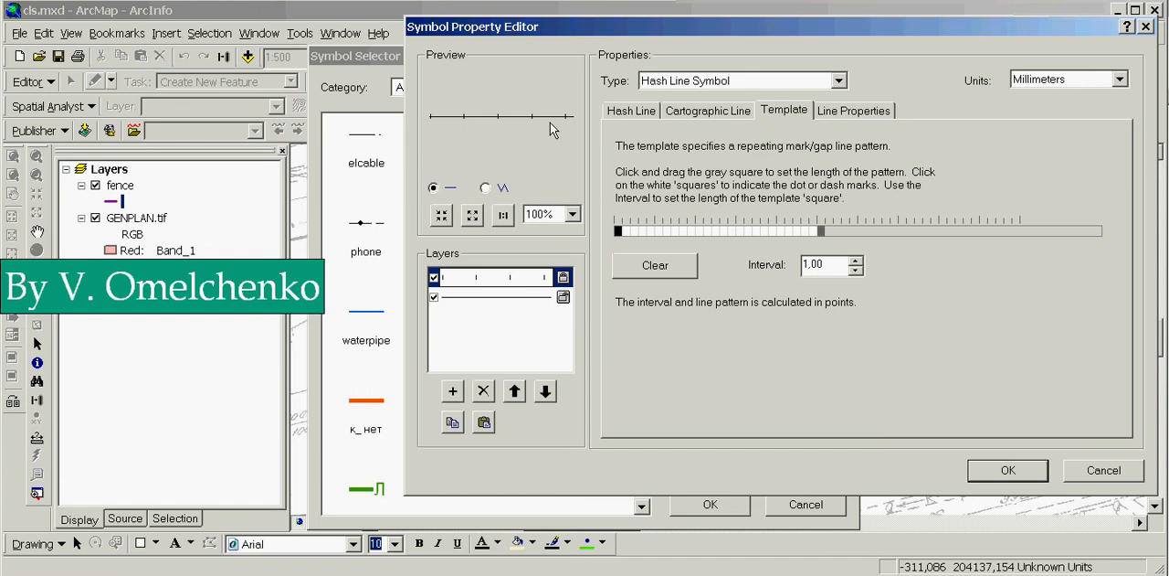
left_click(822, 264)
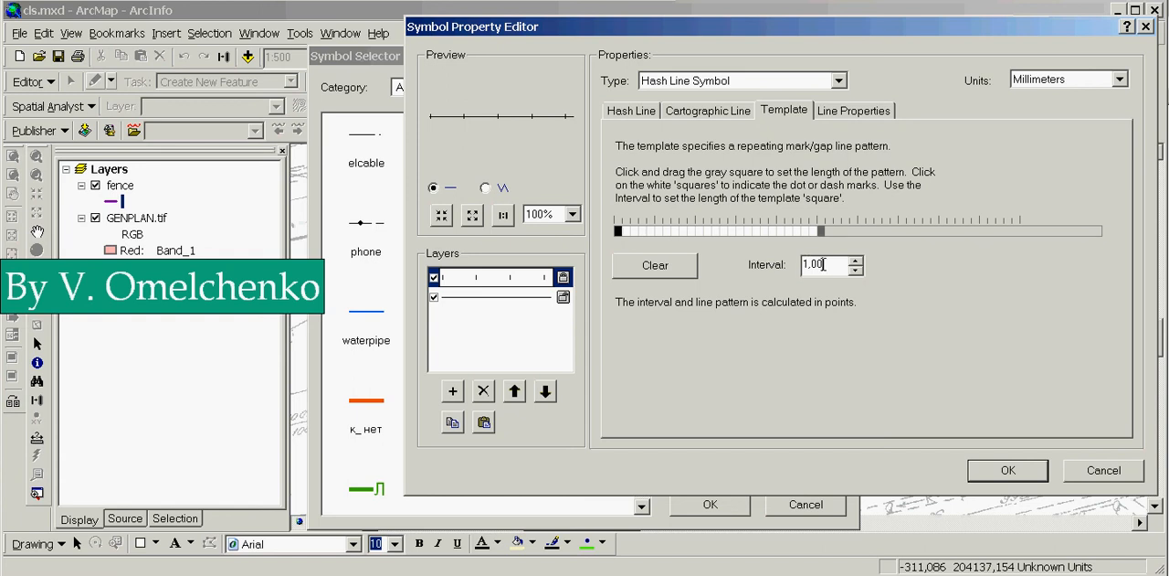
type("2")
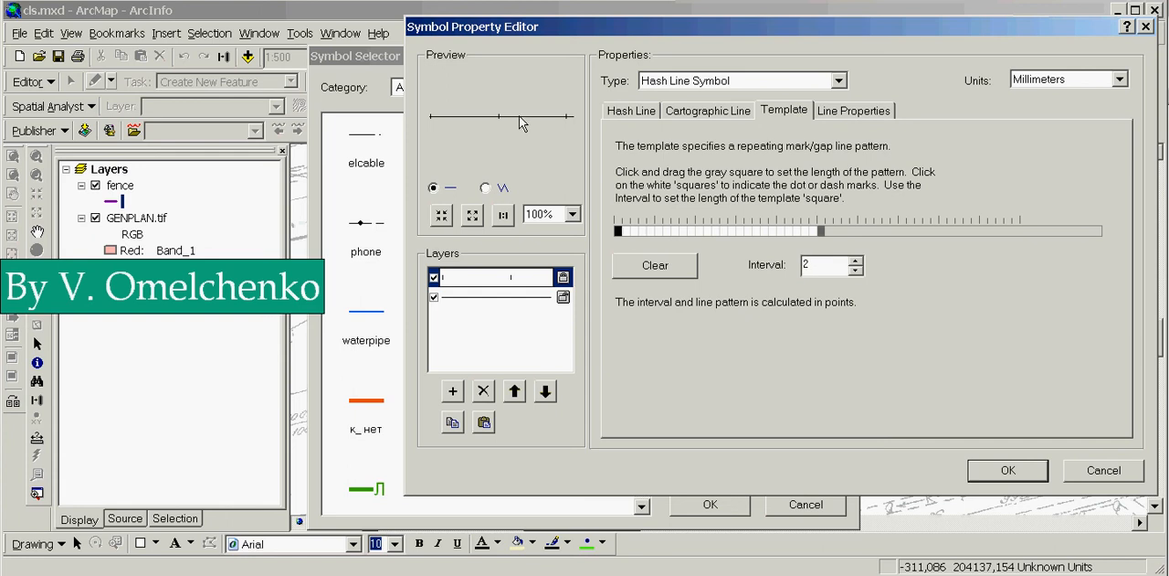
mouse_move(544, 125)
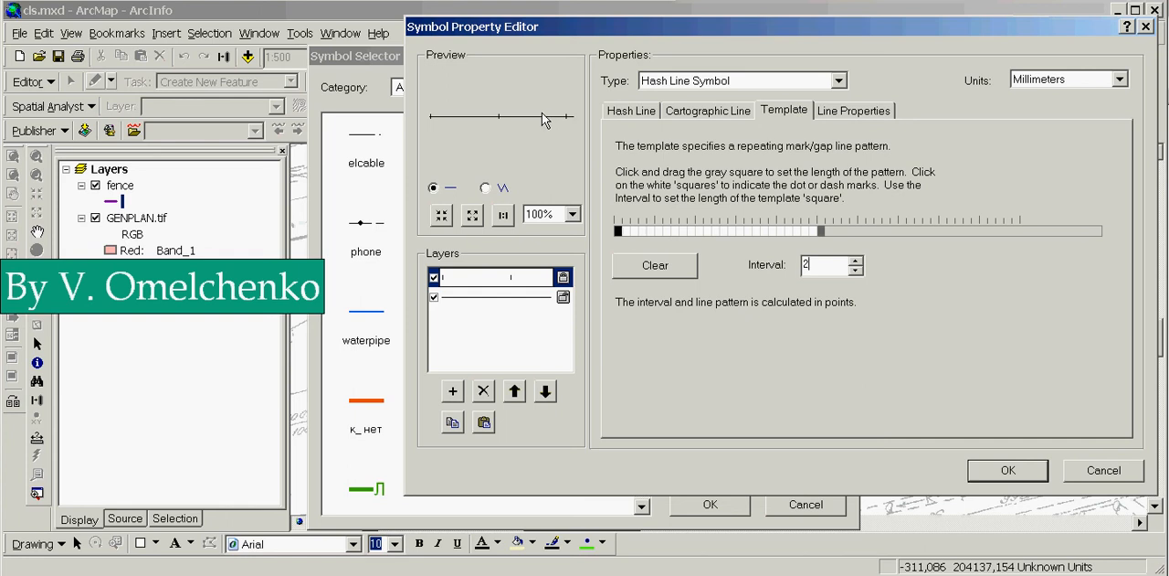
left_click(854, 110)
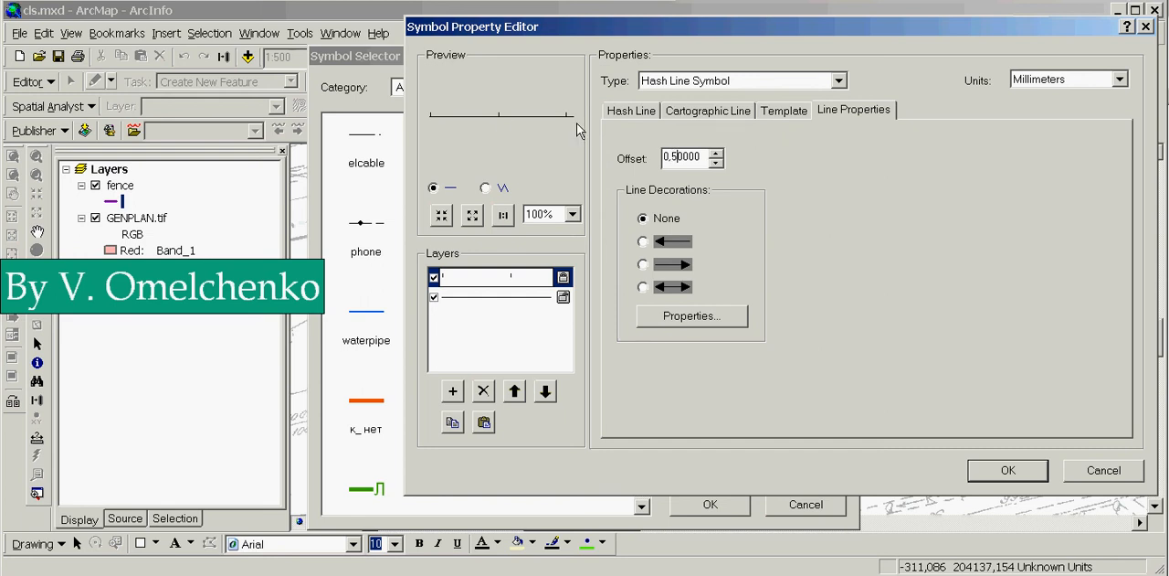
mouse_move(503, 123)
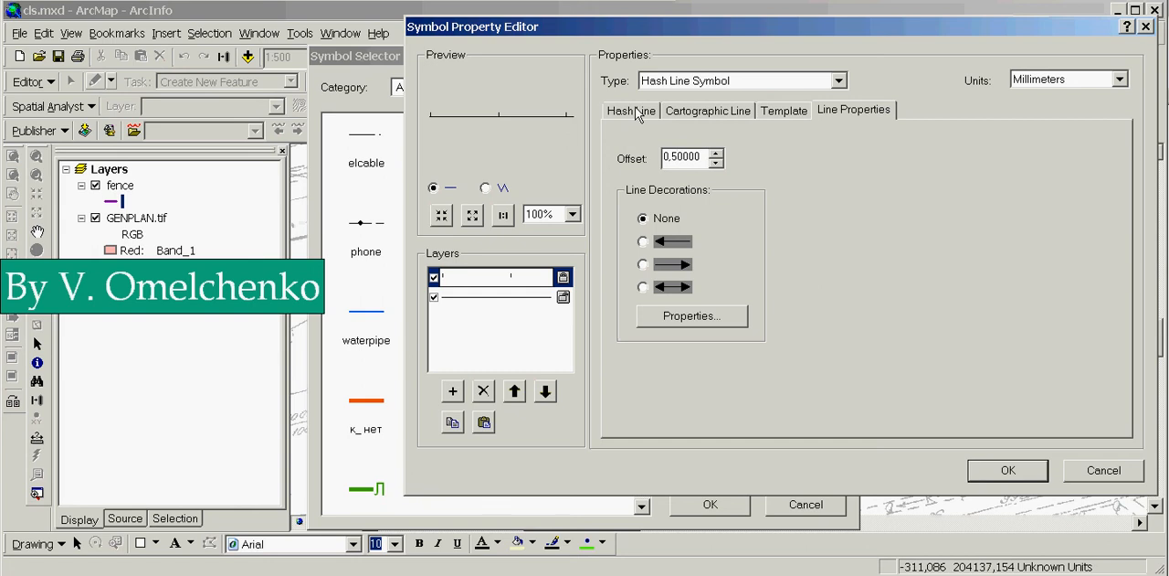
Offset the hash marks by 0.5 and tilt them to an angle of 135.
left_click(630, 110)
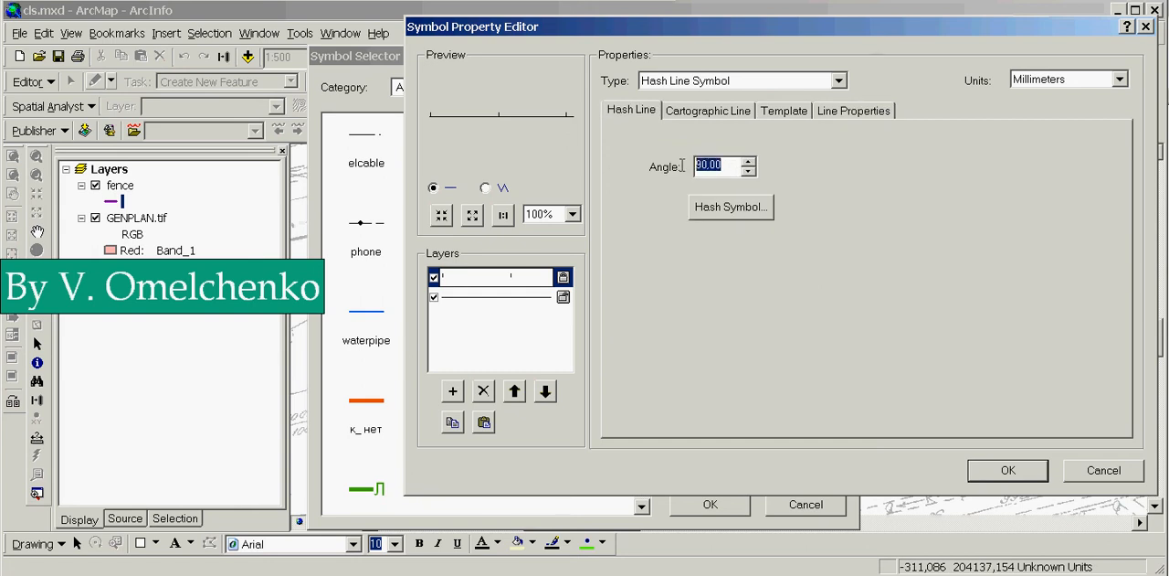
type("1")
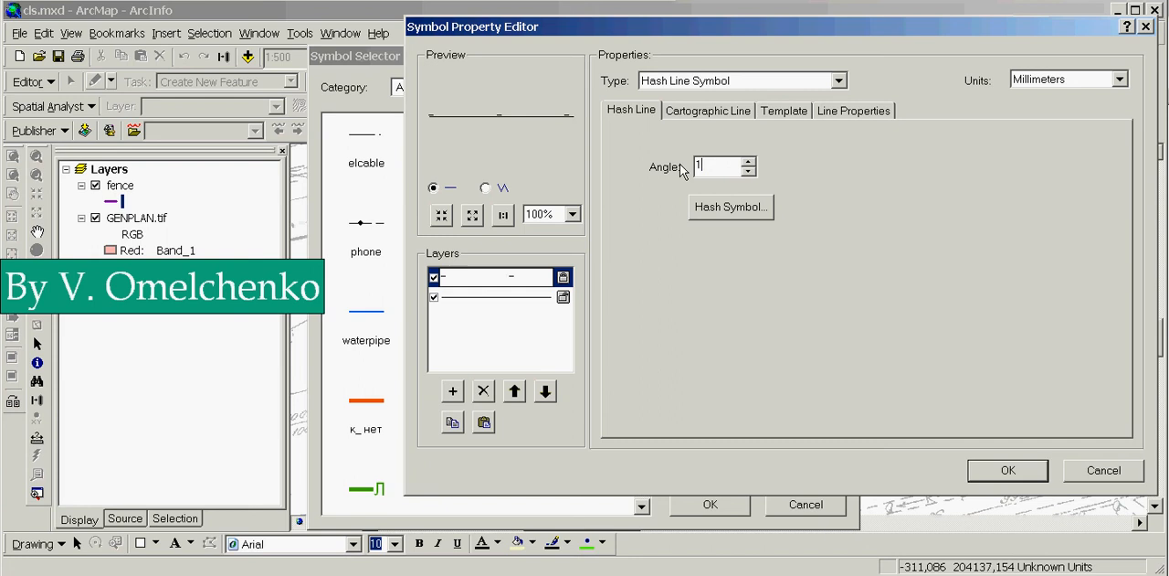
type("135")
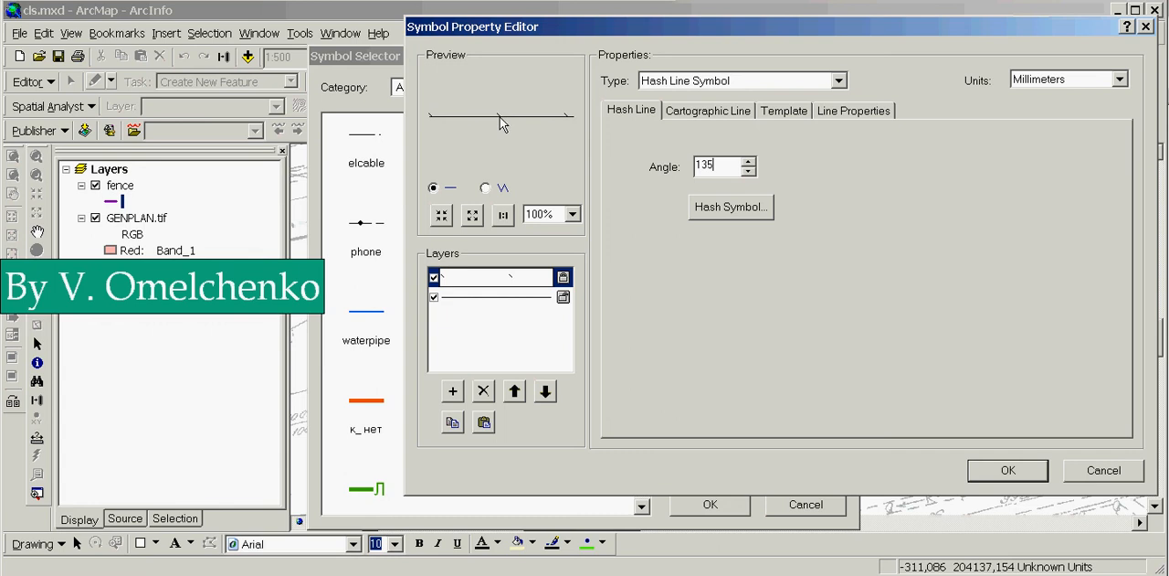
mouse_move(462, 440)
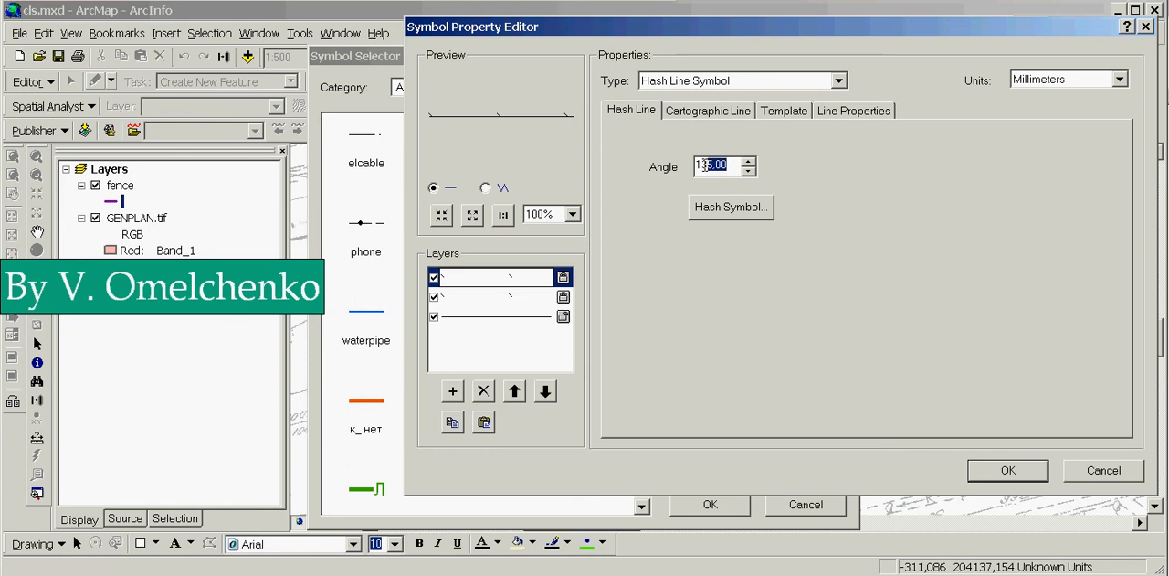
Set the duplicated hash layer's angle to 45 to form crossed marks.
type("4")
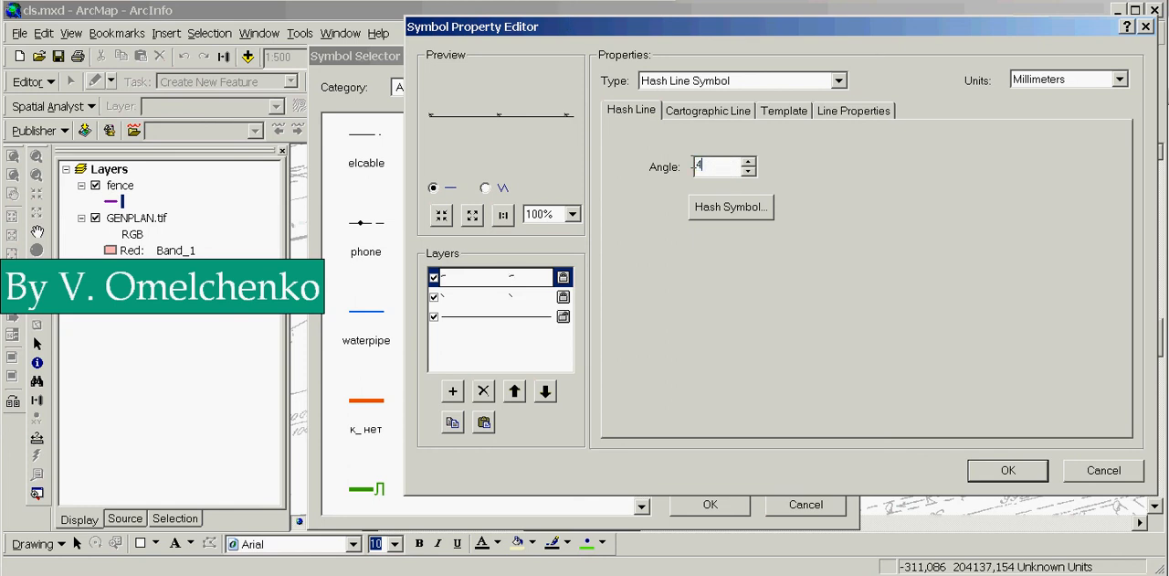
type("5")
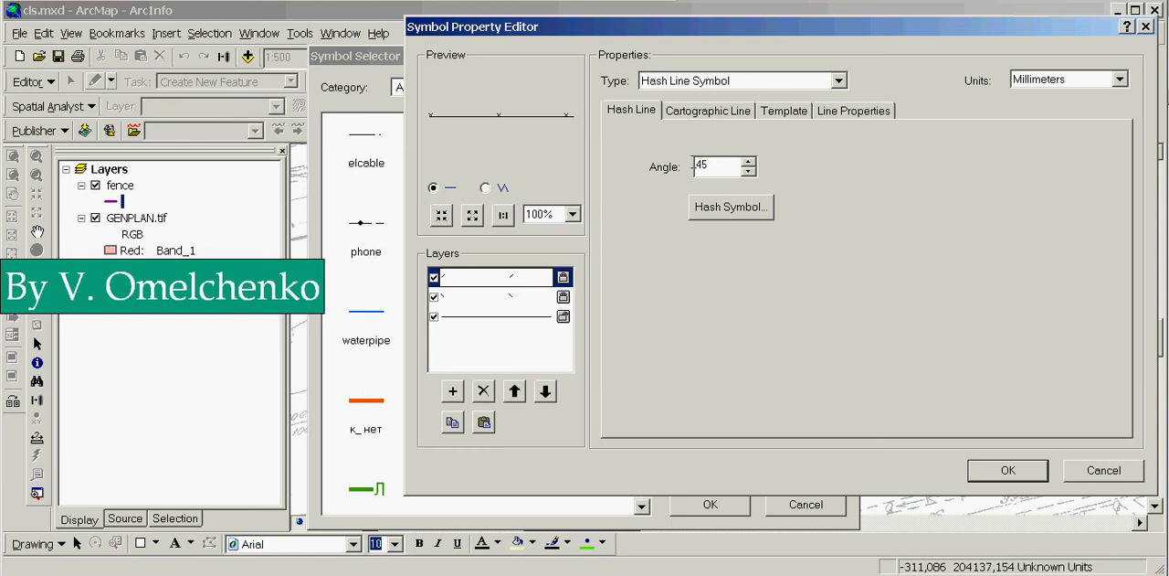
mouse_move(592, 136)
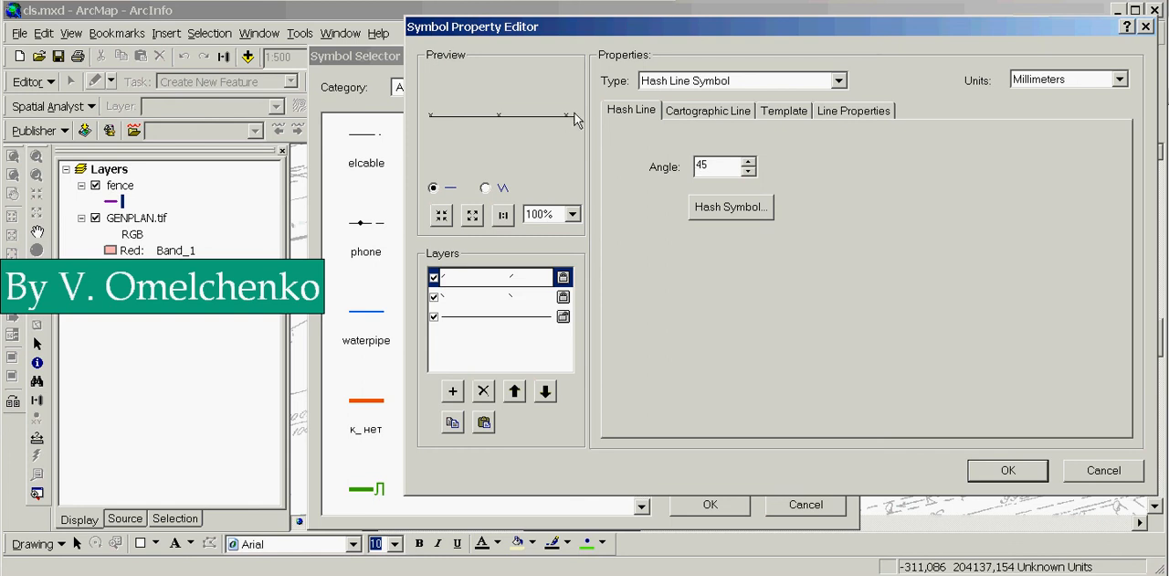
mouse_move(561, 127)
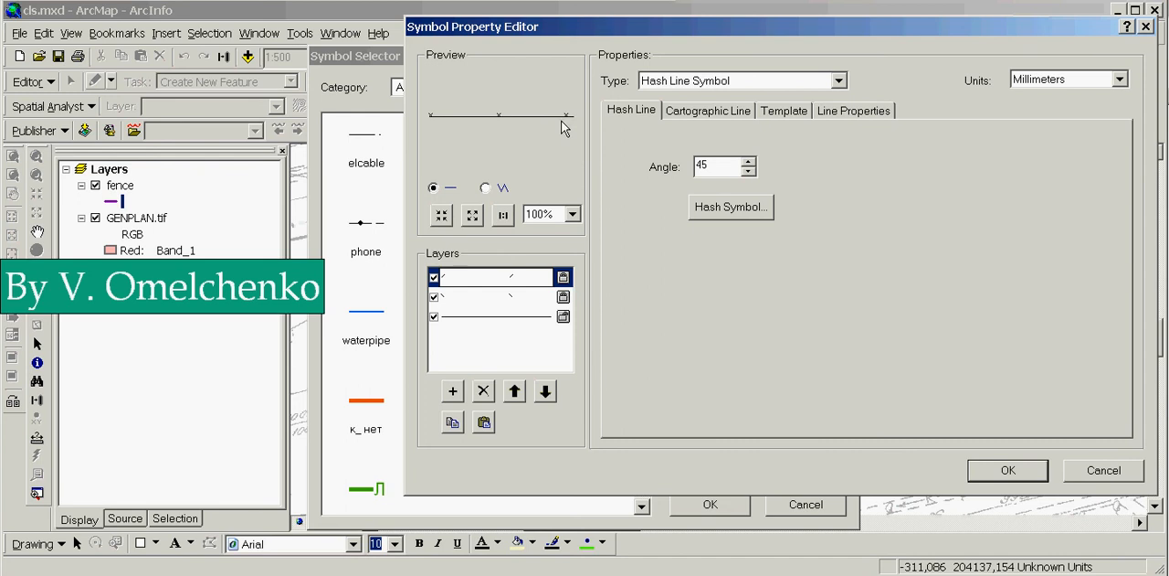
left_click(783, 110)
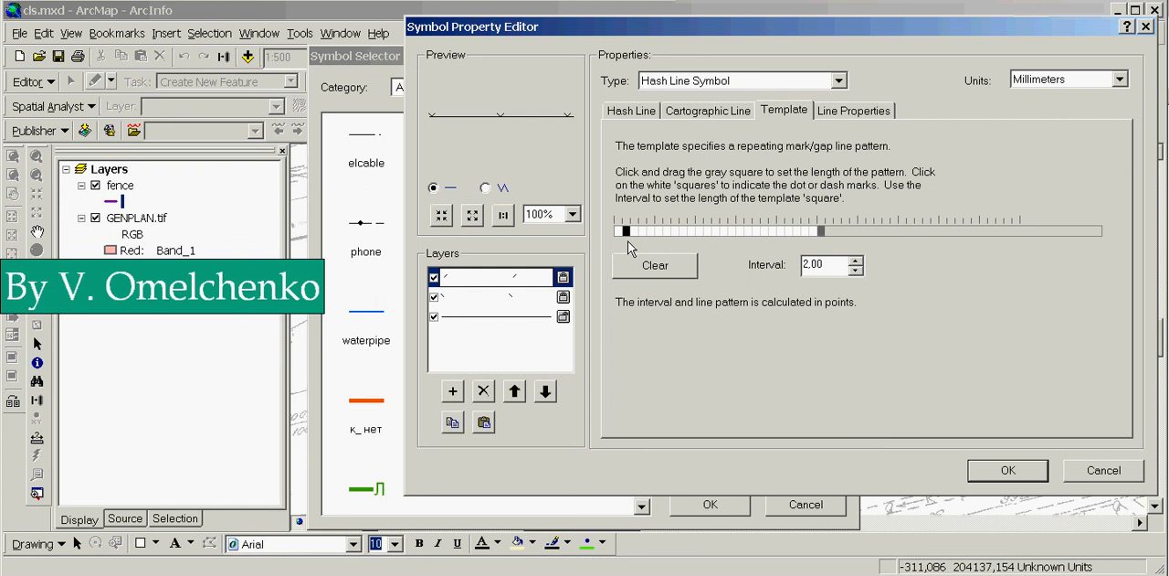
mouse_move(557, 123)
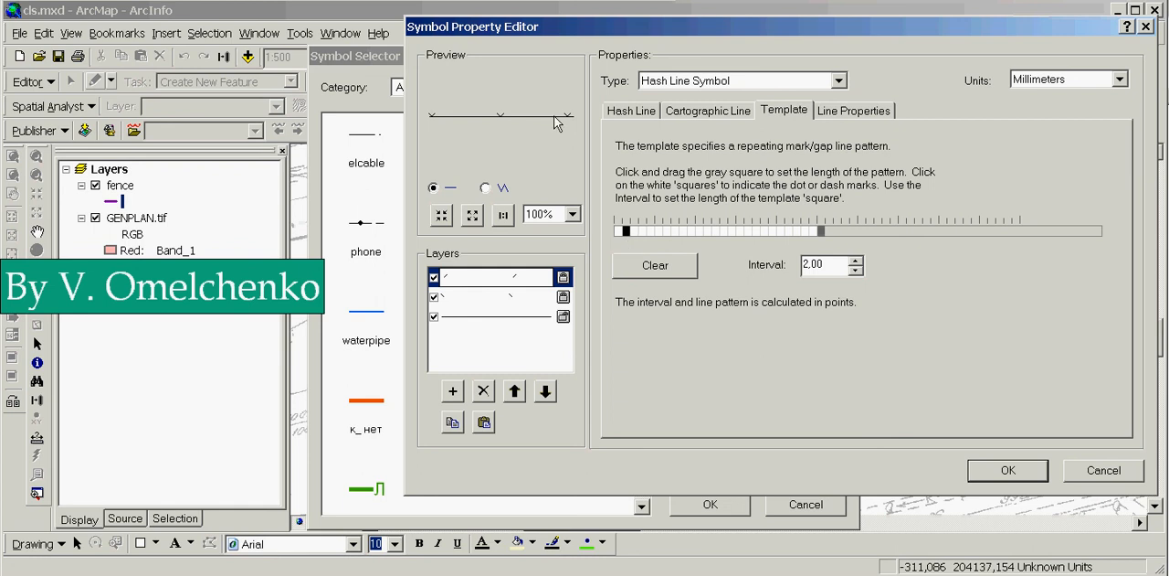
mouse_move(536, 126)
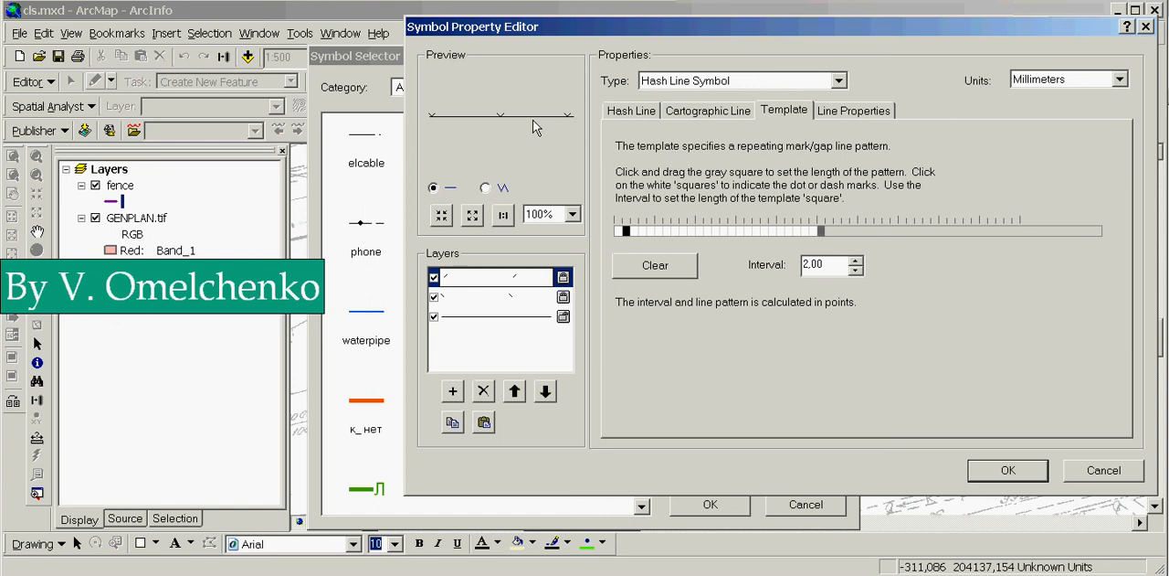
mouse_move(458, 441)
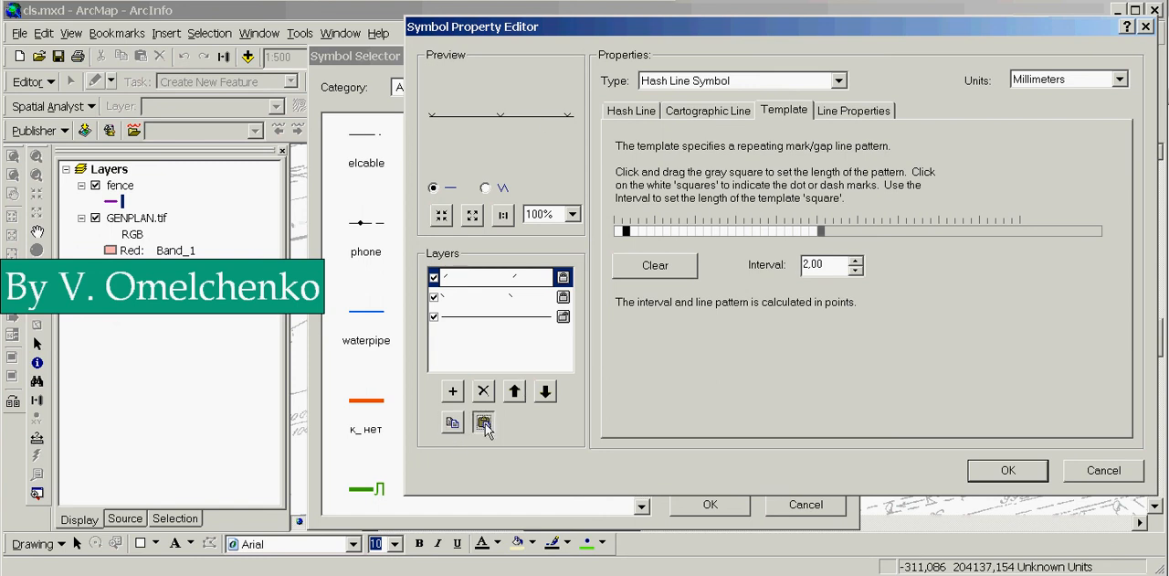
Paste a duplicate of the hash-mark layer into the fence symbol.
left_click(484, 422)
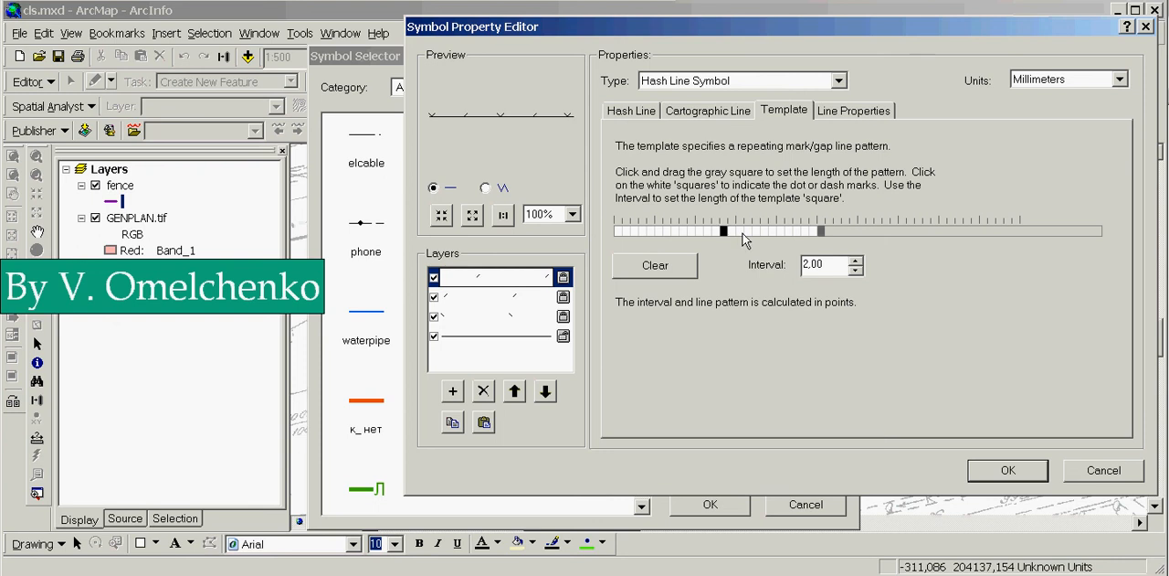
mouse_move(857, 256)
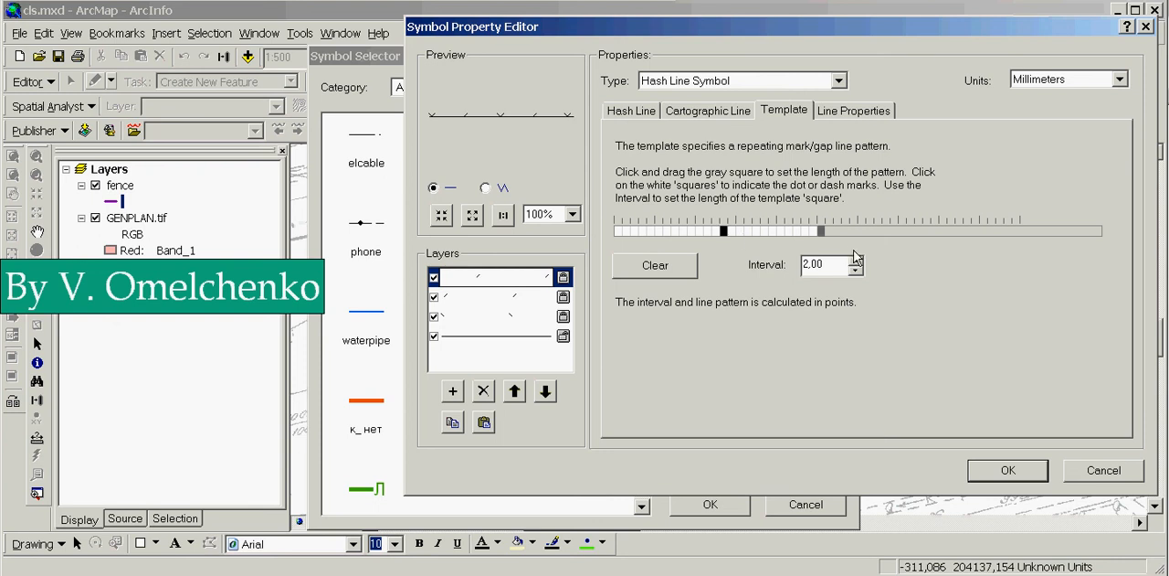
mouse_move(738, 219)
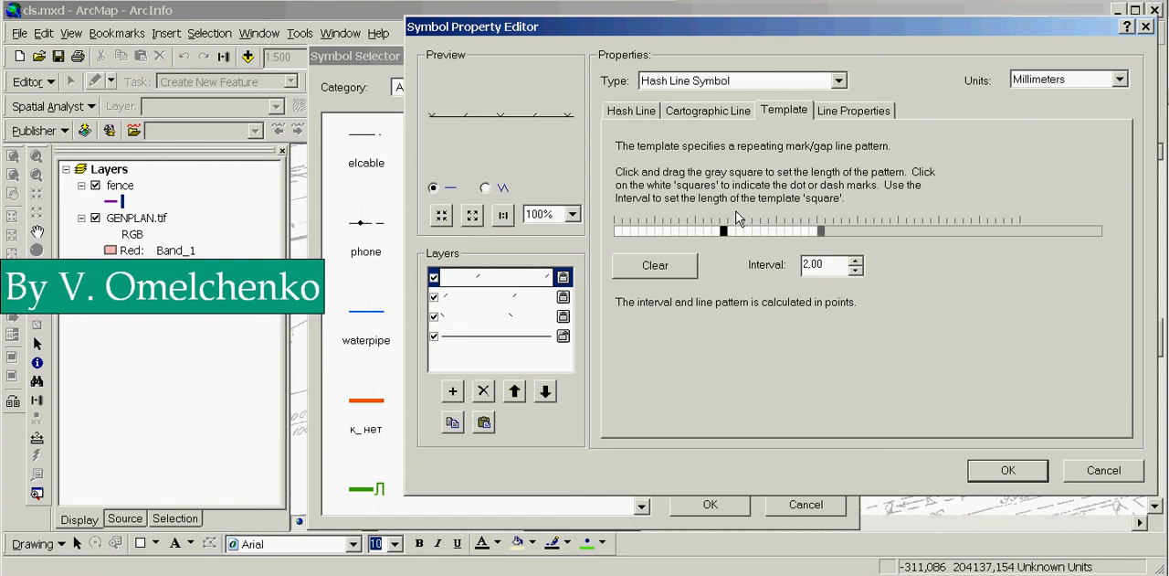
Set the hash layer's offset to -0.5 and paste another copy of it.
left_click(852, 110)
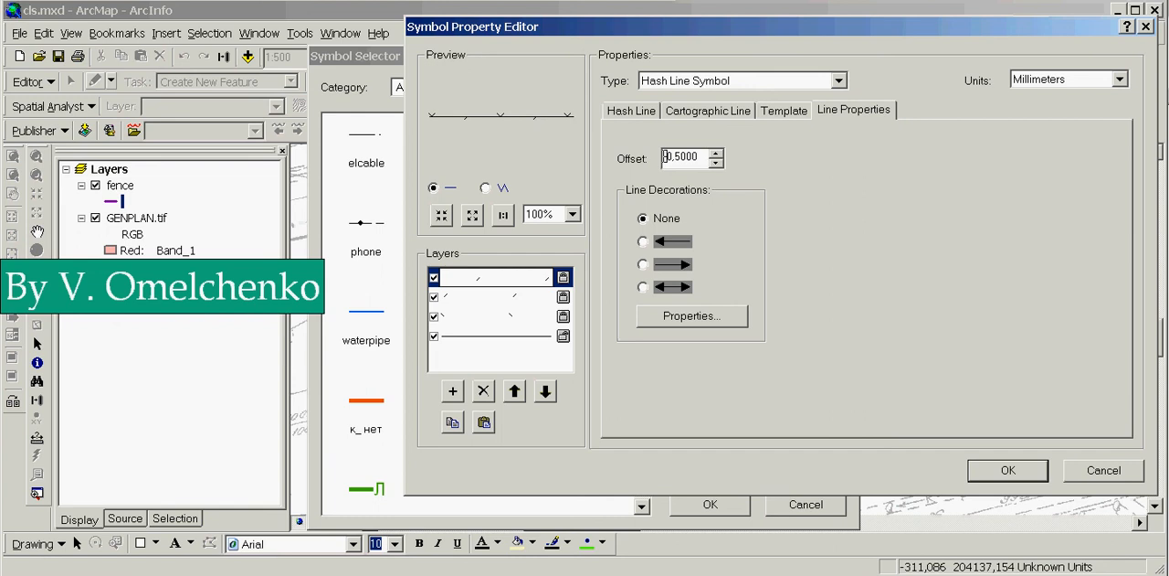
mouse_move(460, 454)
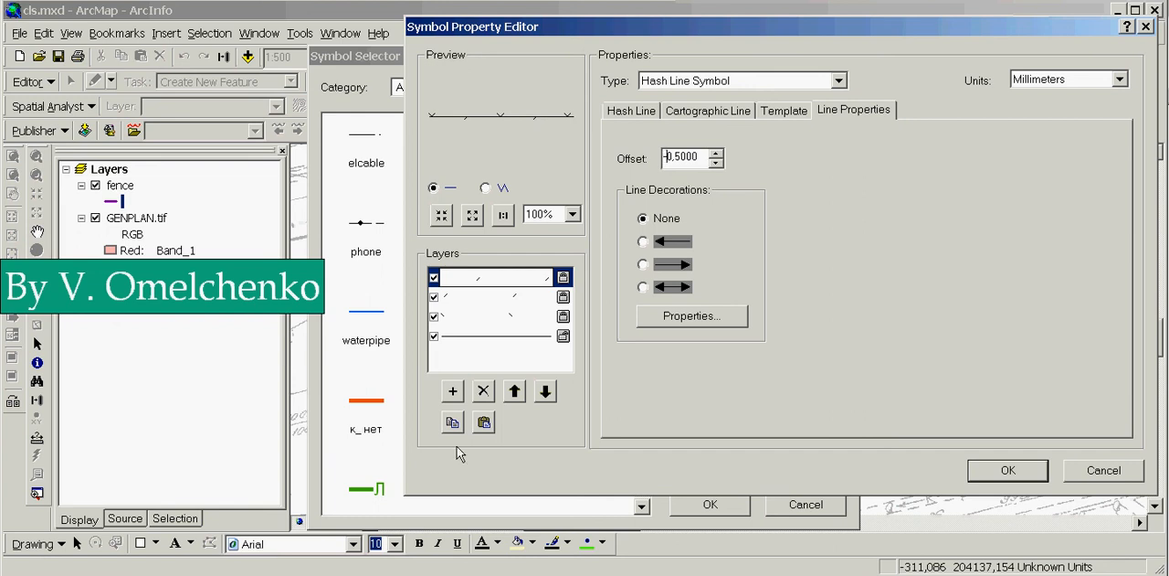
mouse_move(452, 426)
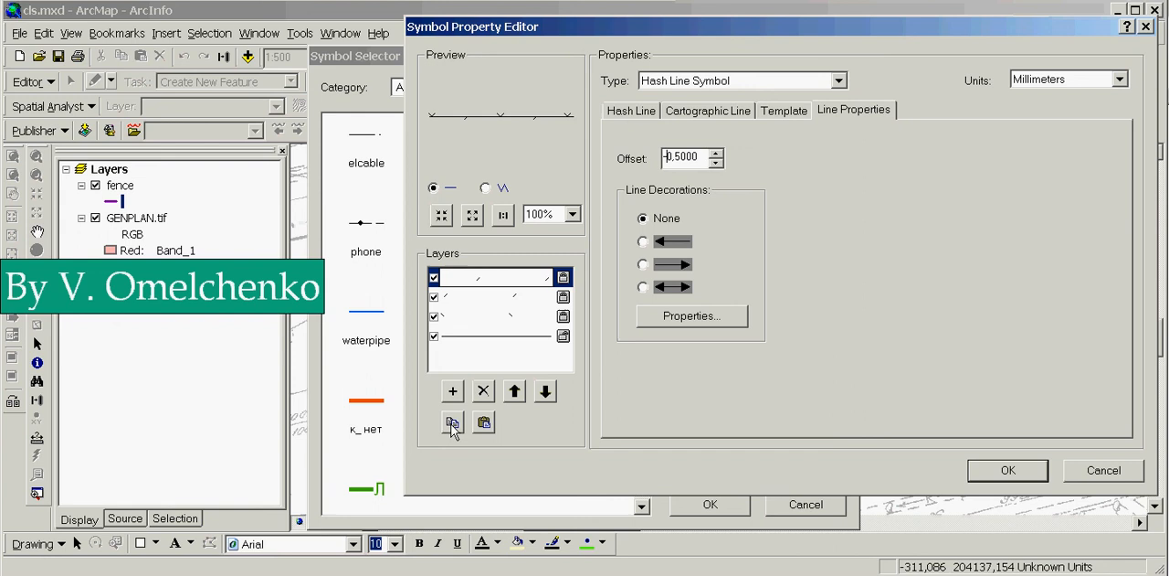
left_click(485, 422)
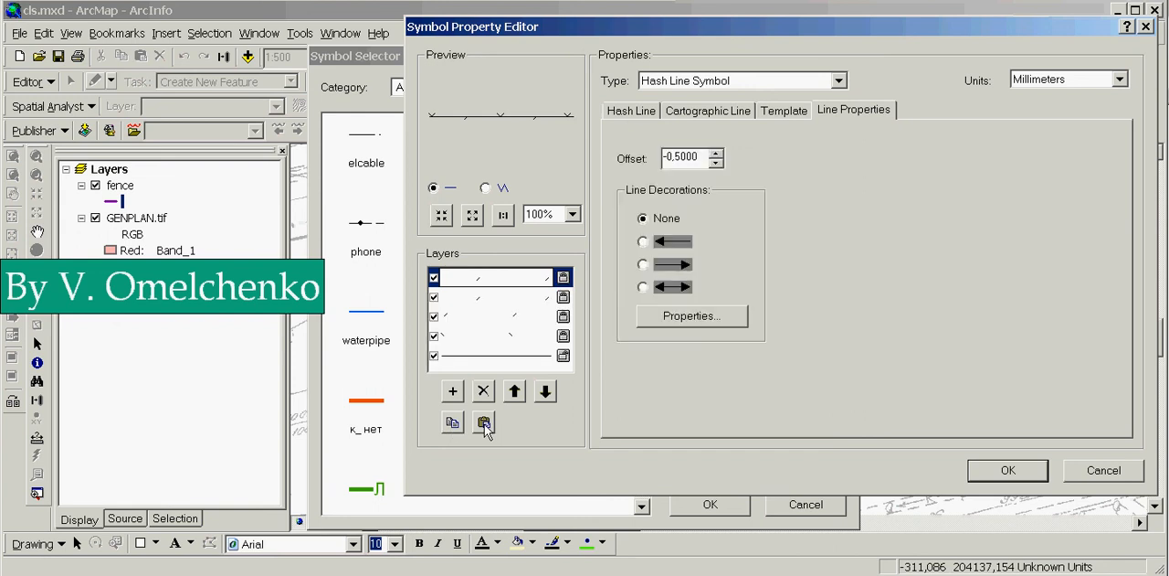
left_click(631, 110)
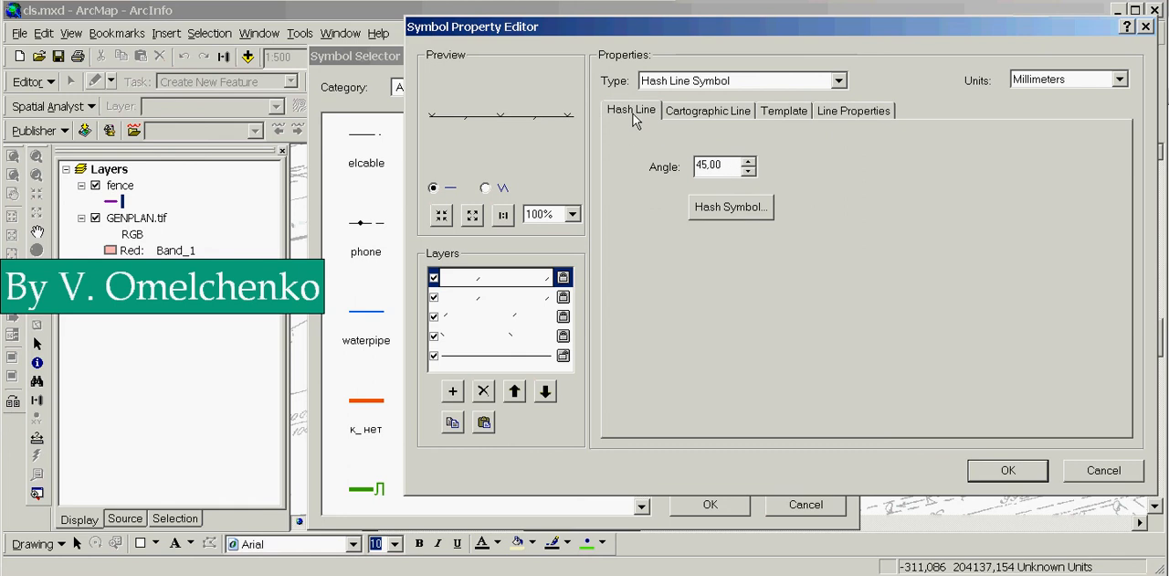
Set the newest hash layer's angle to 135 and shift its template mark one square right.
triple_click(720, 166)
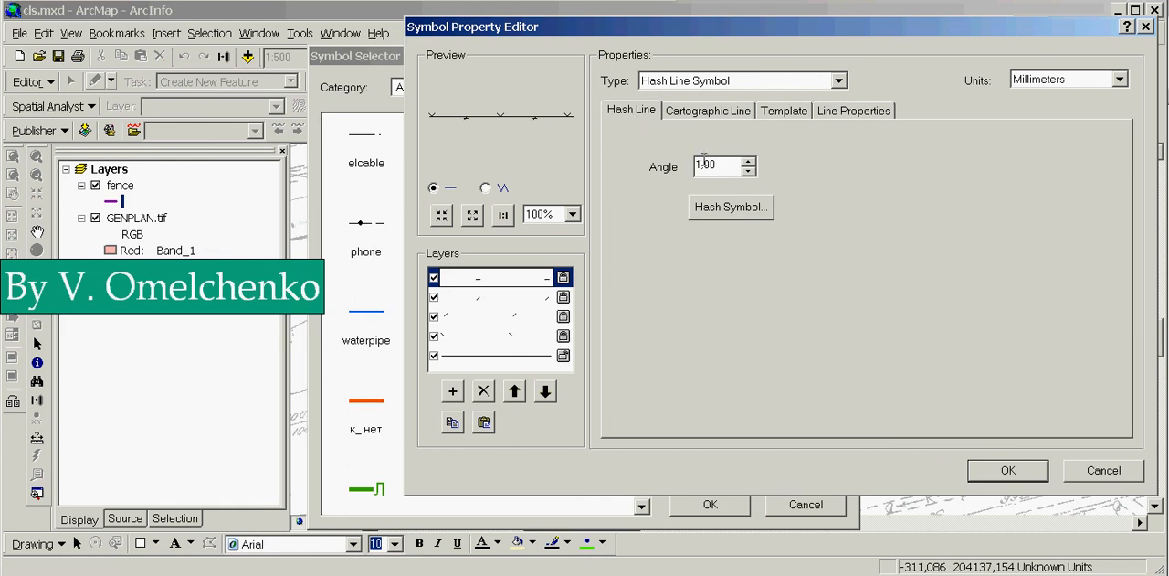
type("15.00")
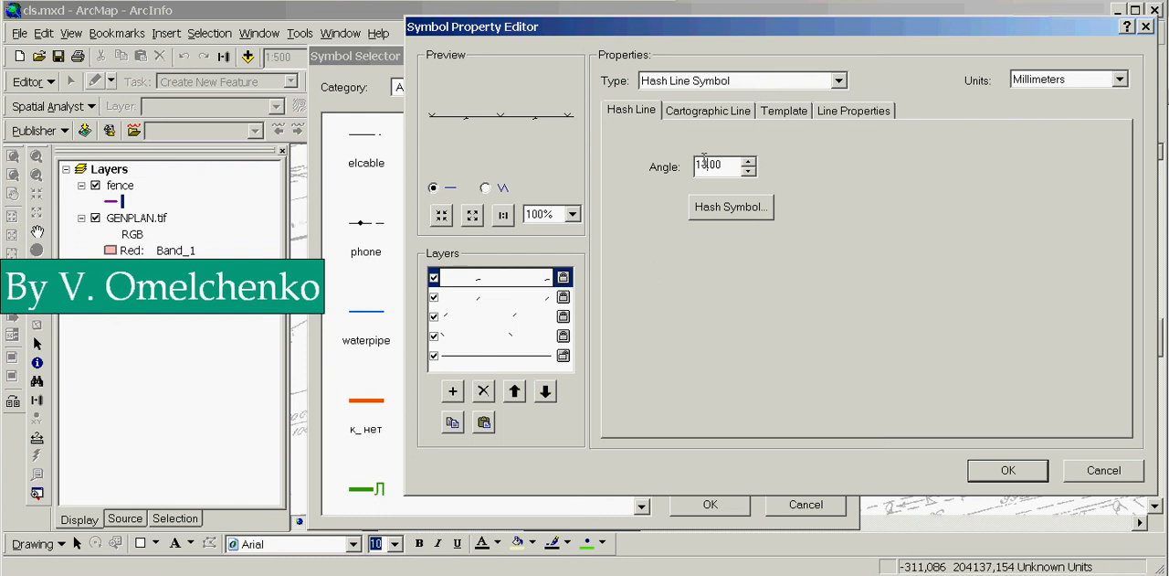
type("135.00")
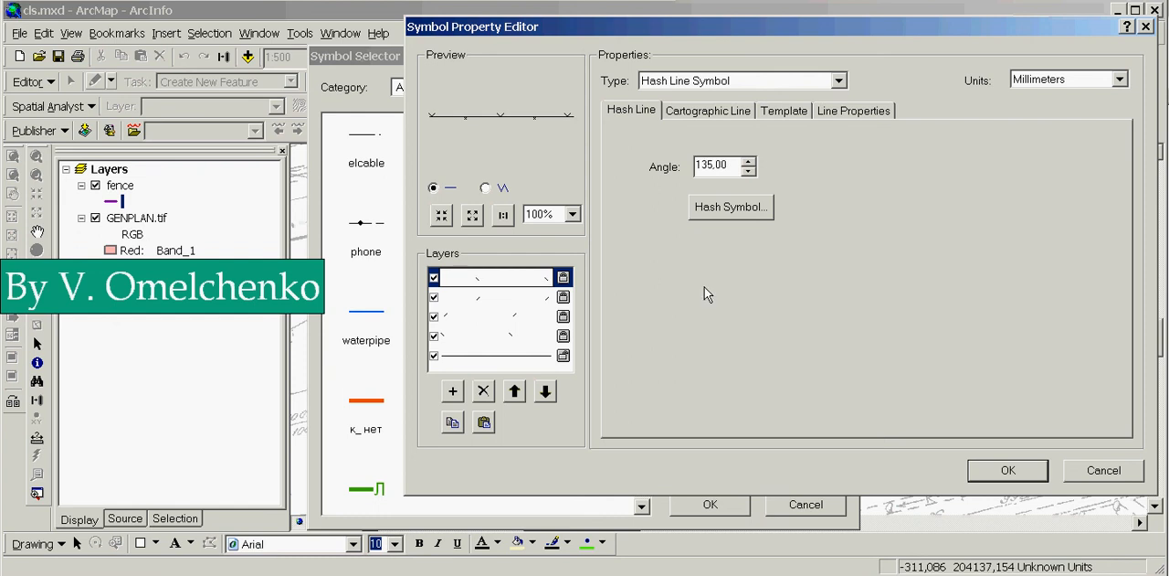
mouse_move(405, 281)
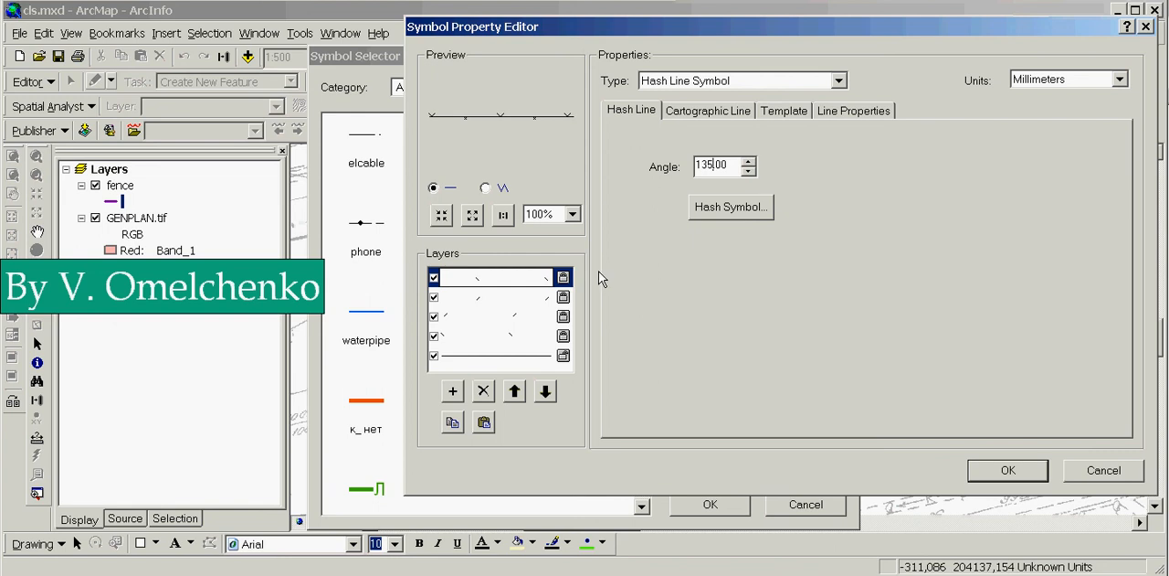
mouse_move(814, 117)
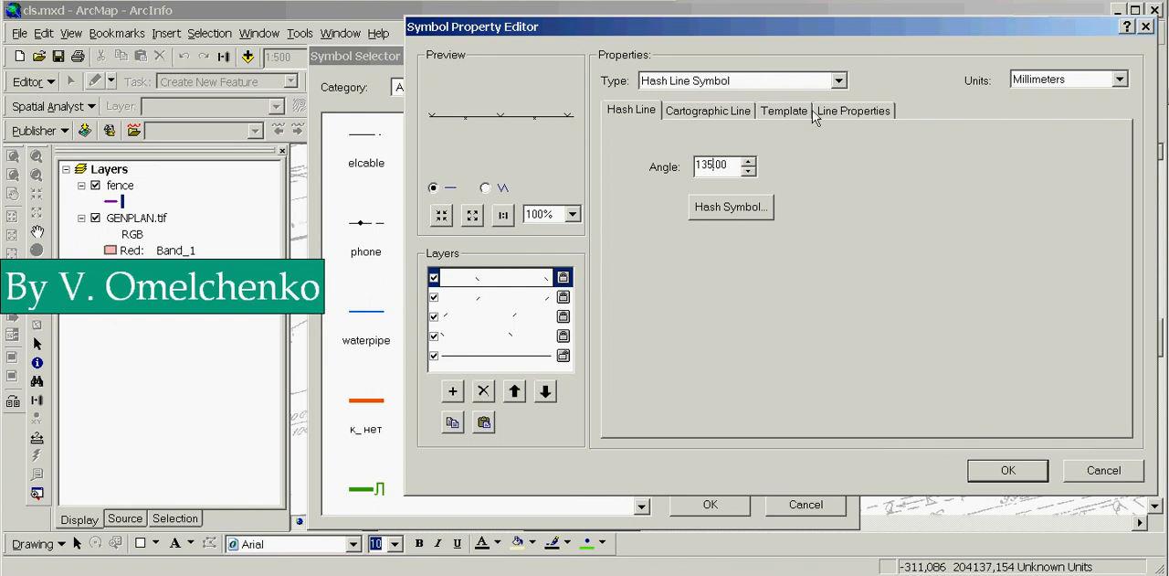
left_click(783, 110)
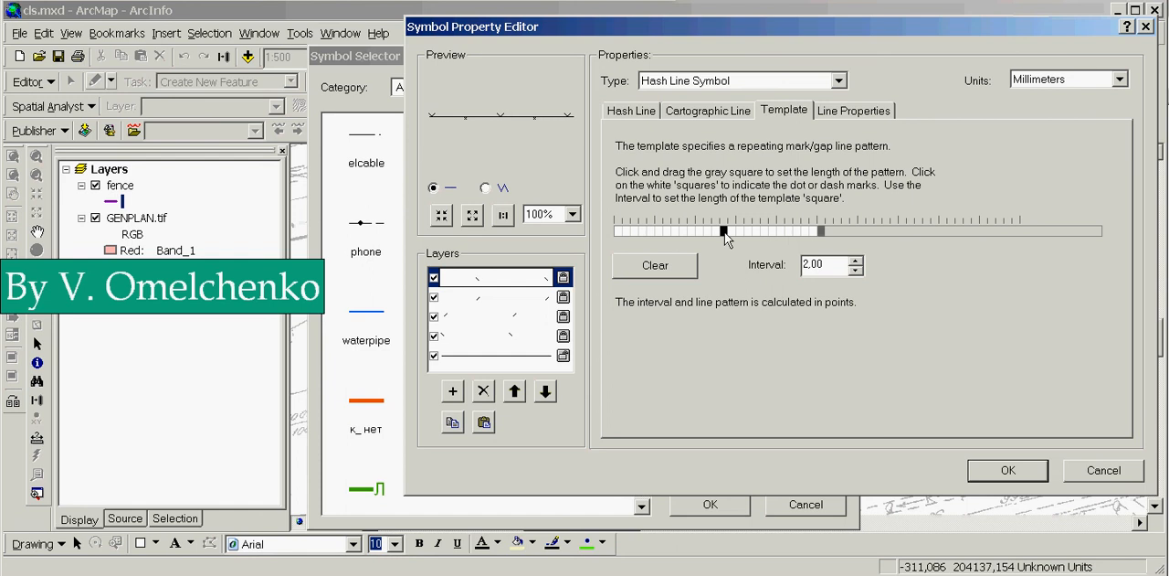
left_click_drag(724, 230, 731, 230)
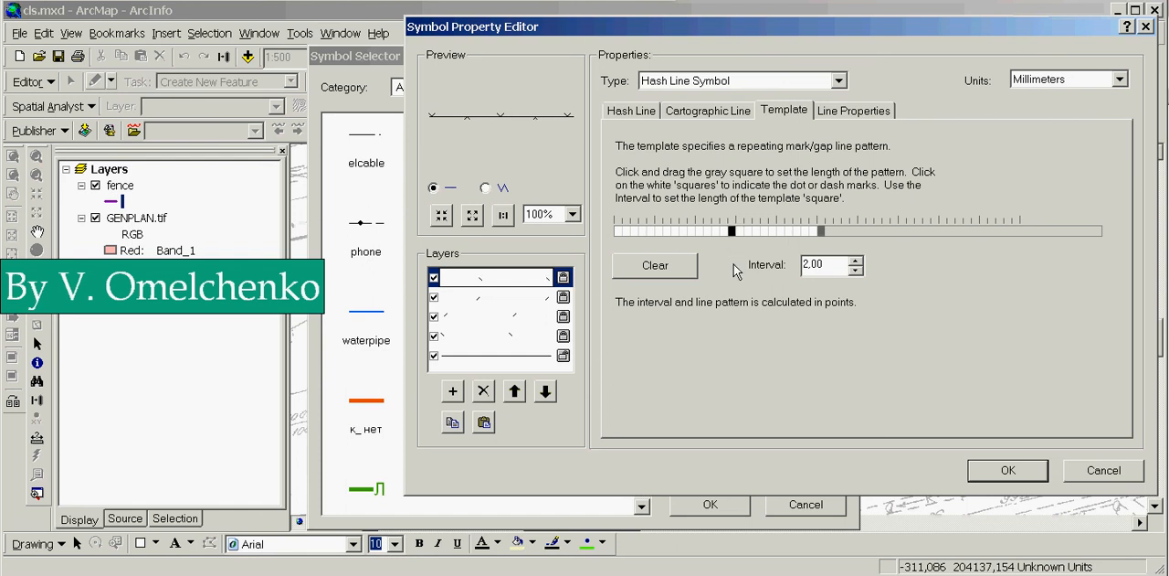
mouse_move(450, 98)
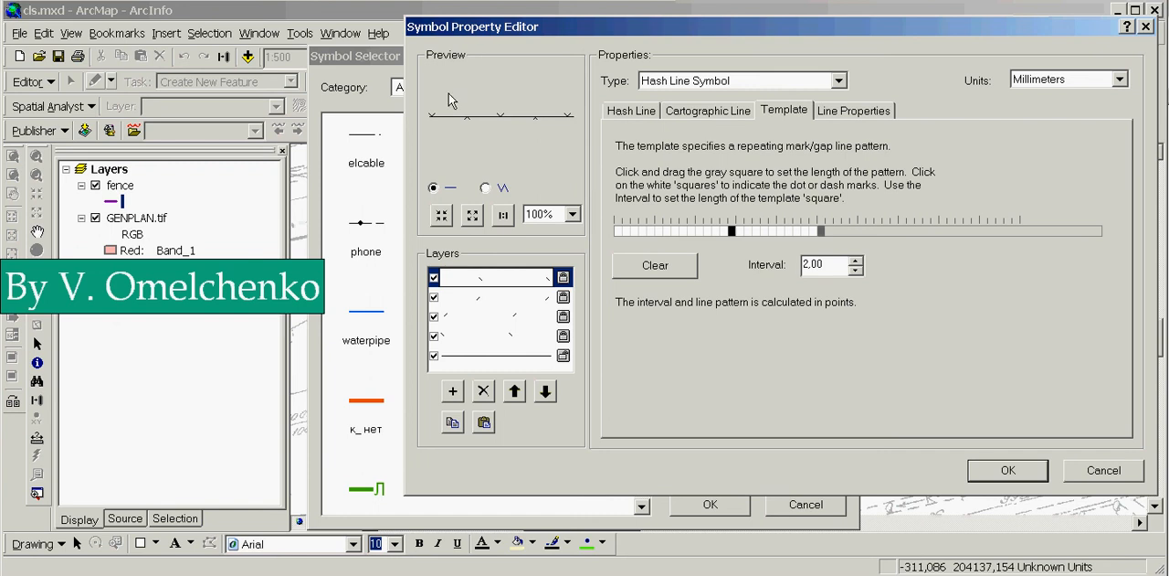
mouse_move(1095, 441)
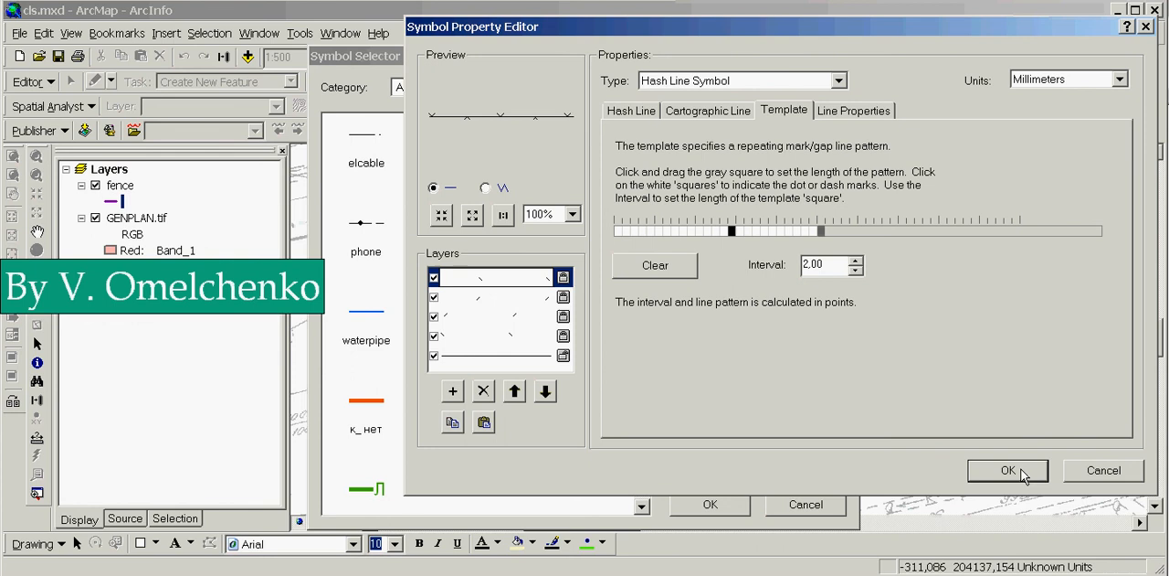
Apply the five-layer hash symbol to the fence, then hide and reshow GENPLAN.tif to compare.
left_click(1008, 470)
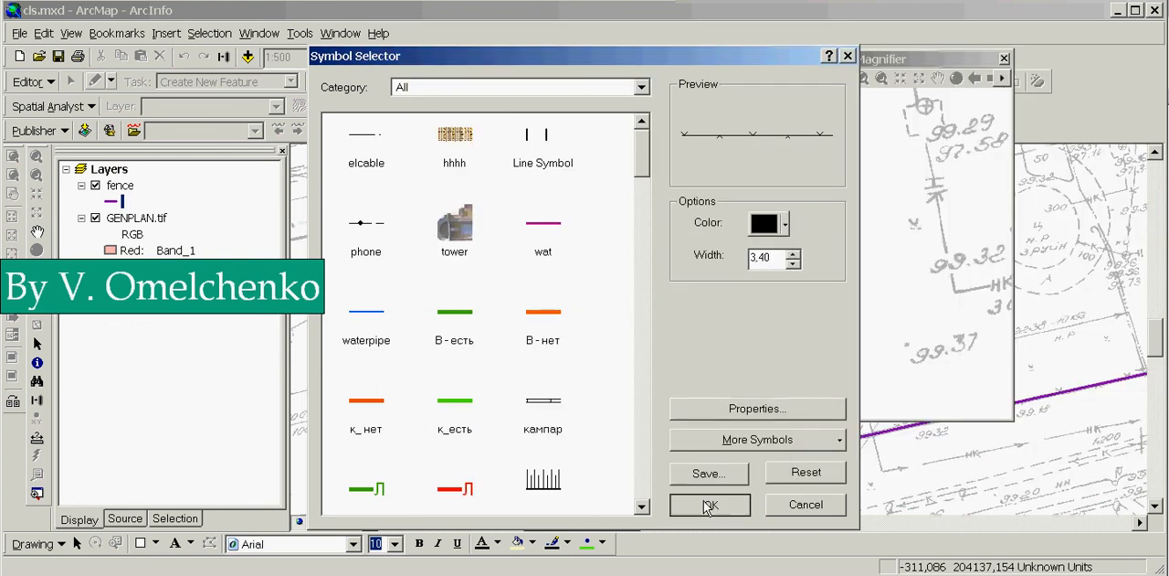
left_click(710, 504)
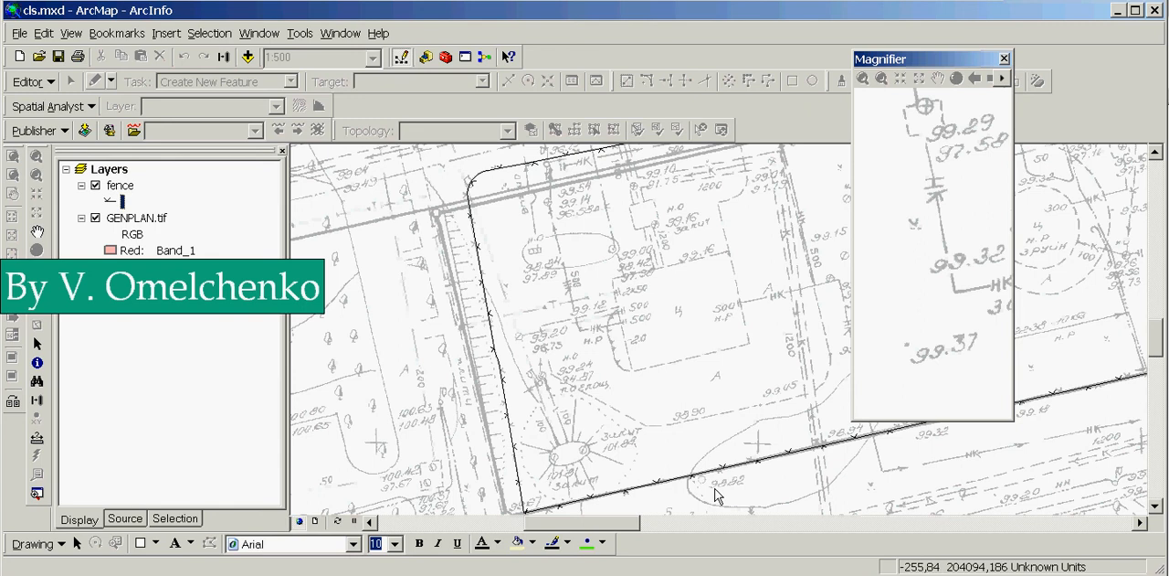
mouse_move(622, 431)
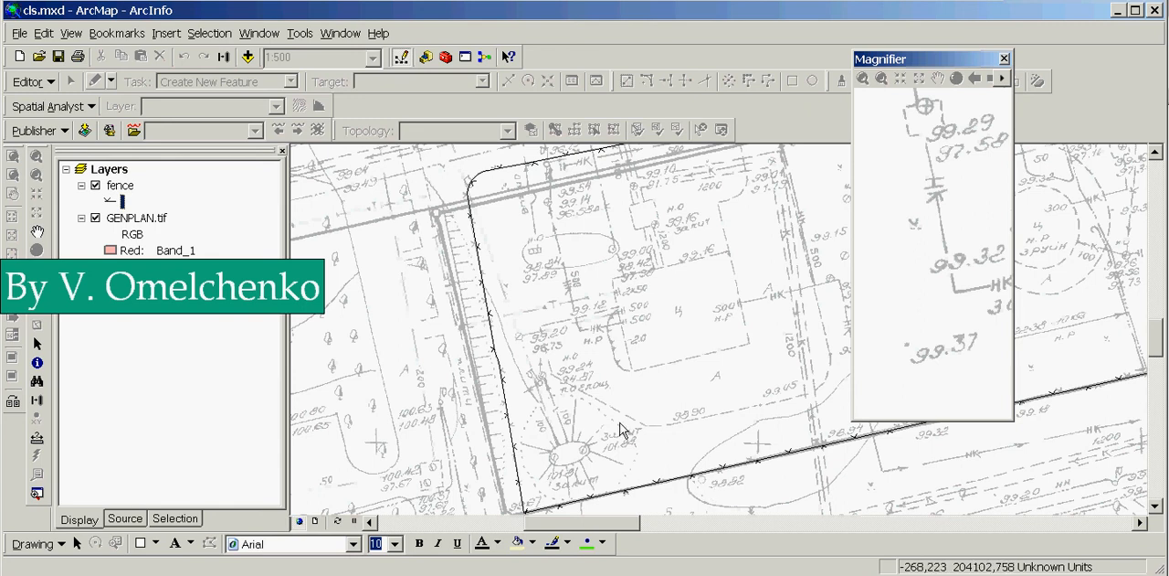
mouse_move(512, 365)
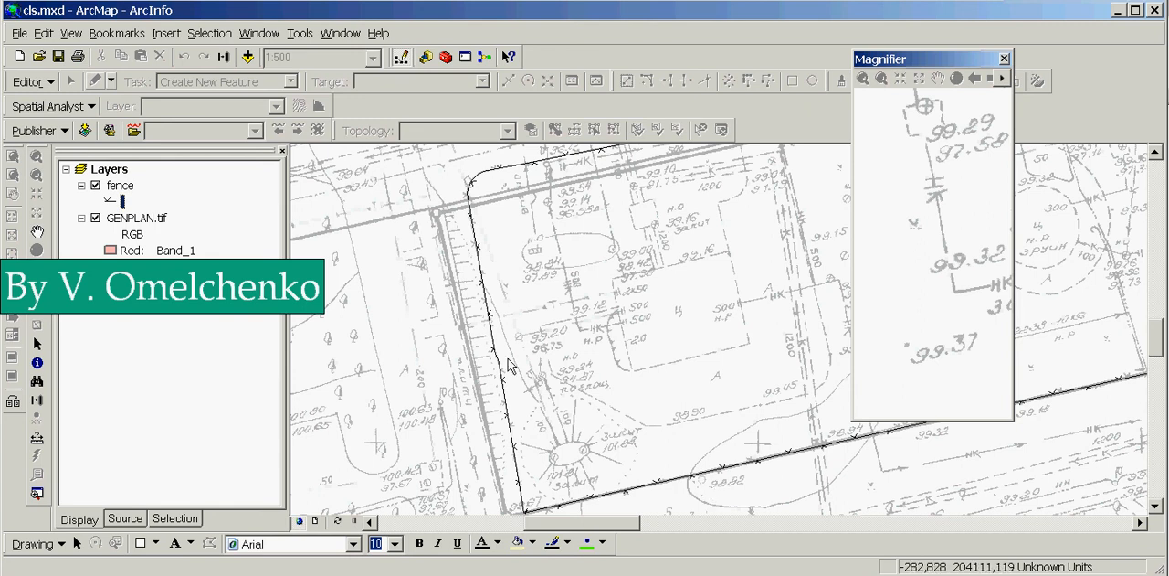
left_click(94, 217)
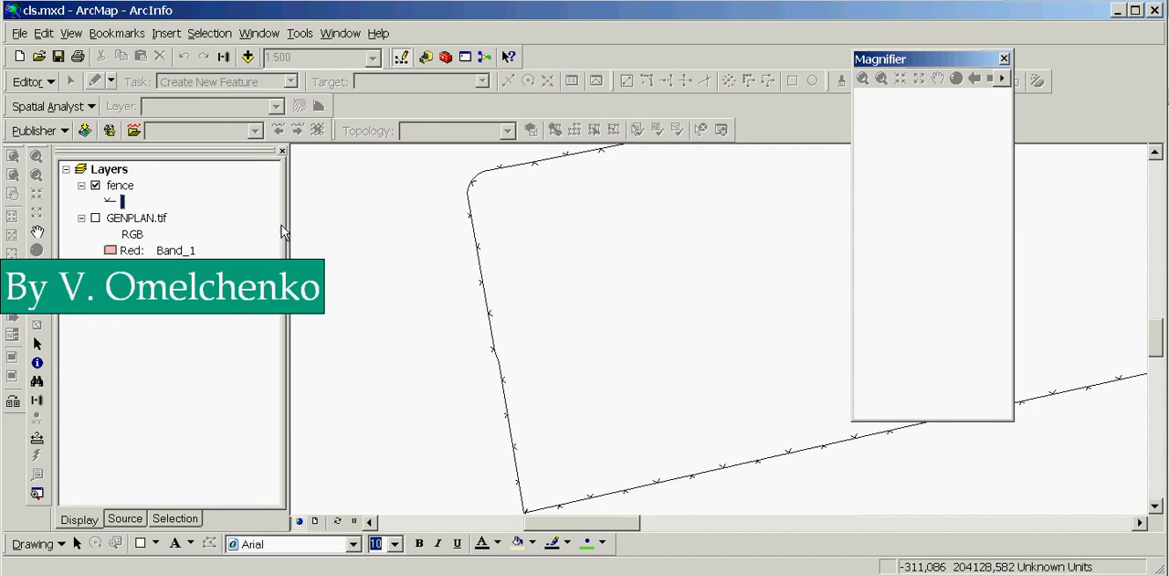
left_click(94, 217)
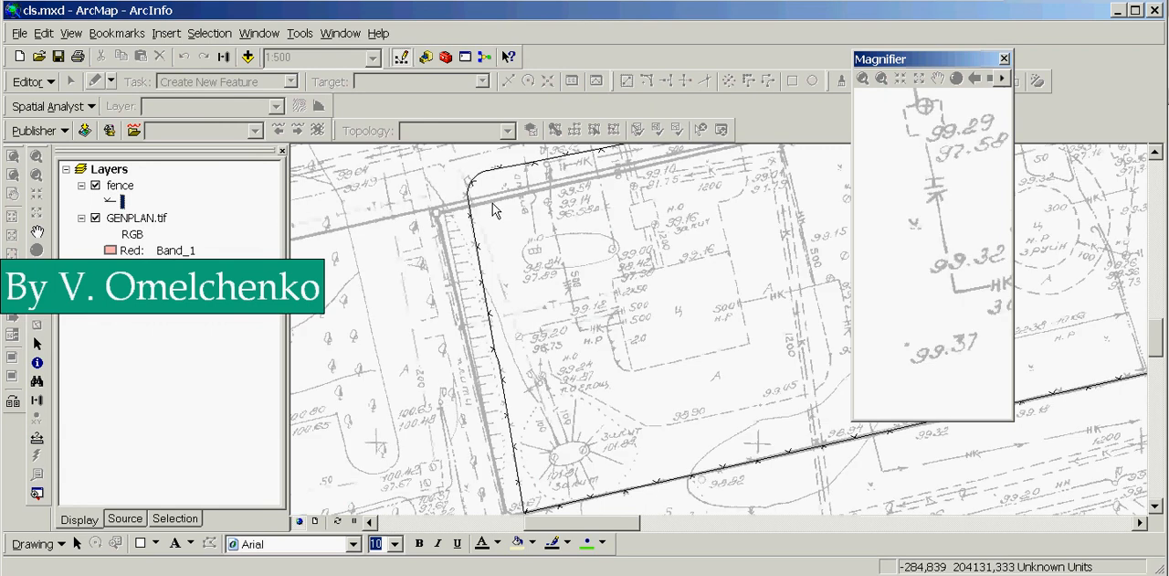
mouse_move(454, 228)
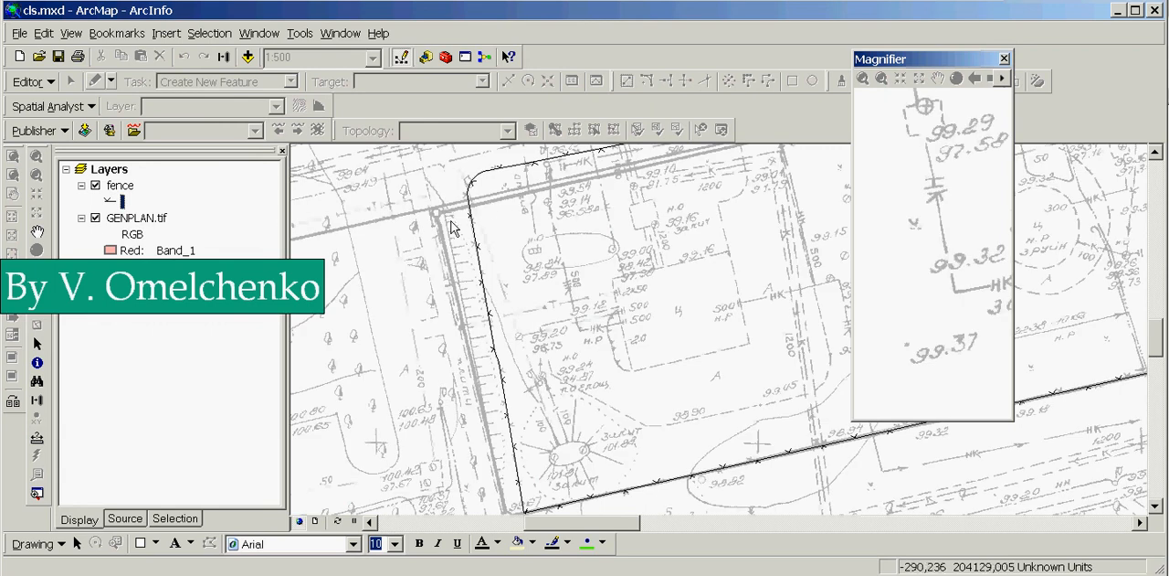